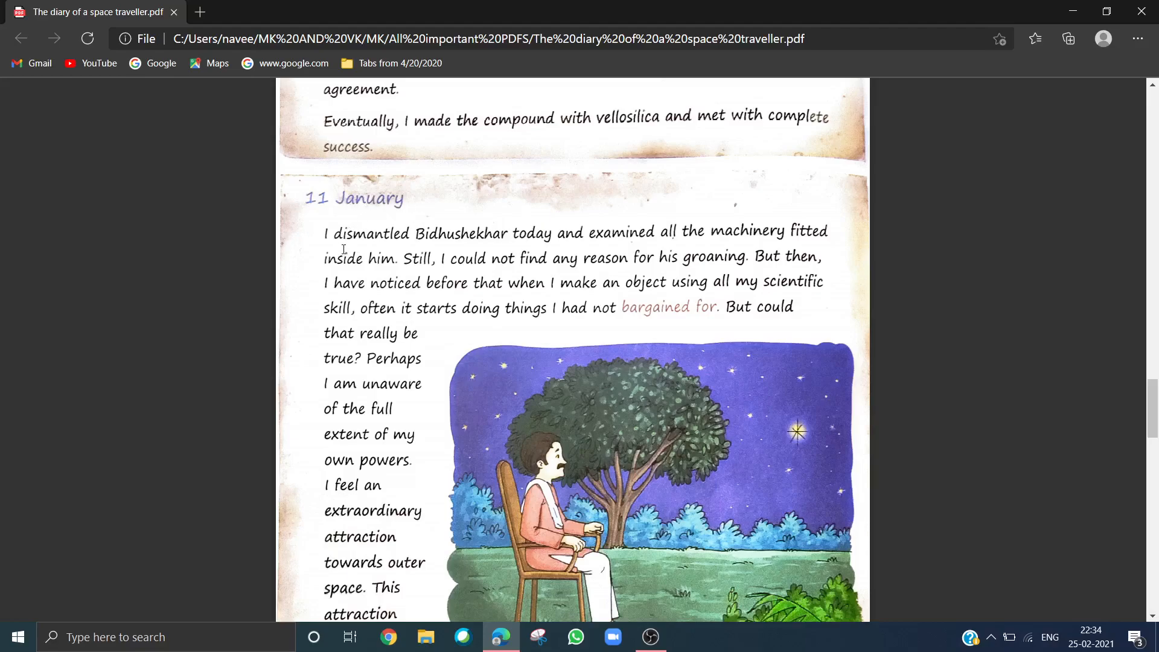
pyautogui.moveTo(462, 242)
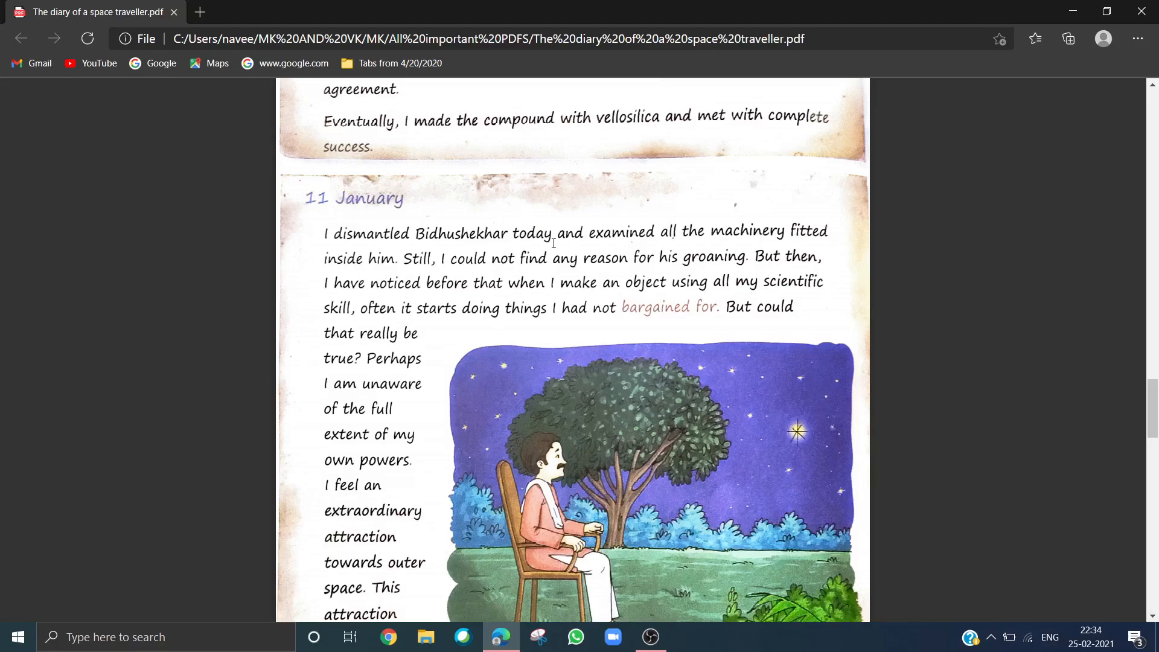
pyautogui.scroll(-3)
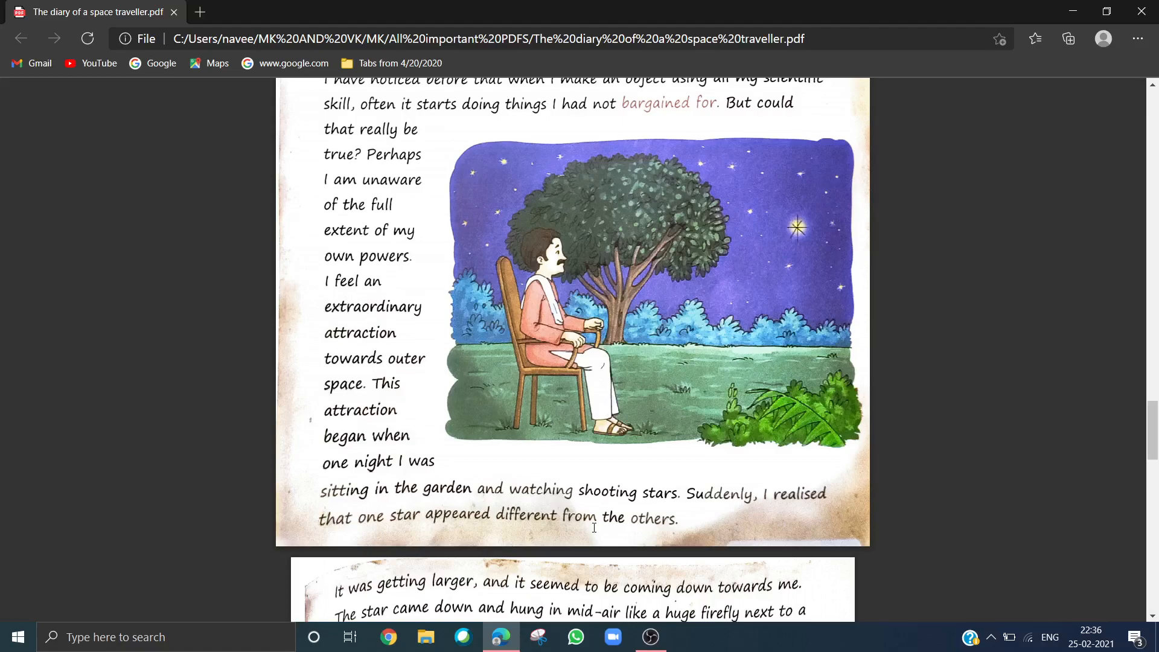
pyautogui.scroll(-3)
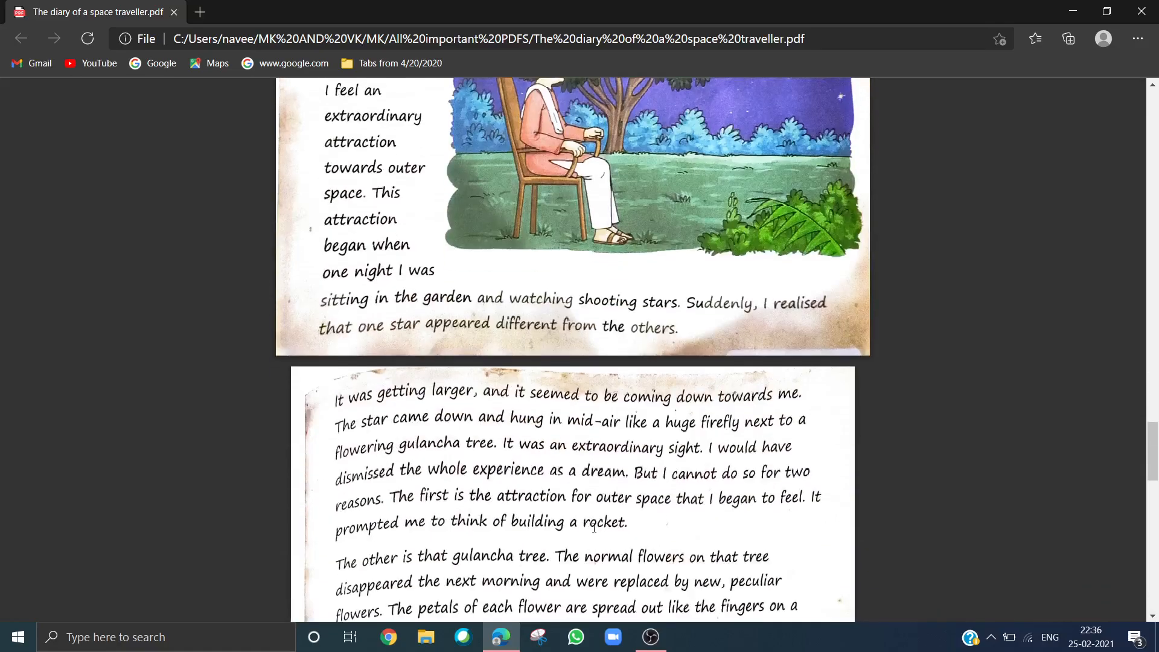
pyautogui.scroll(-3)
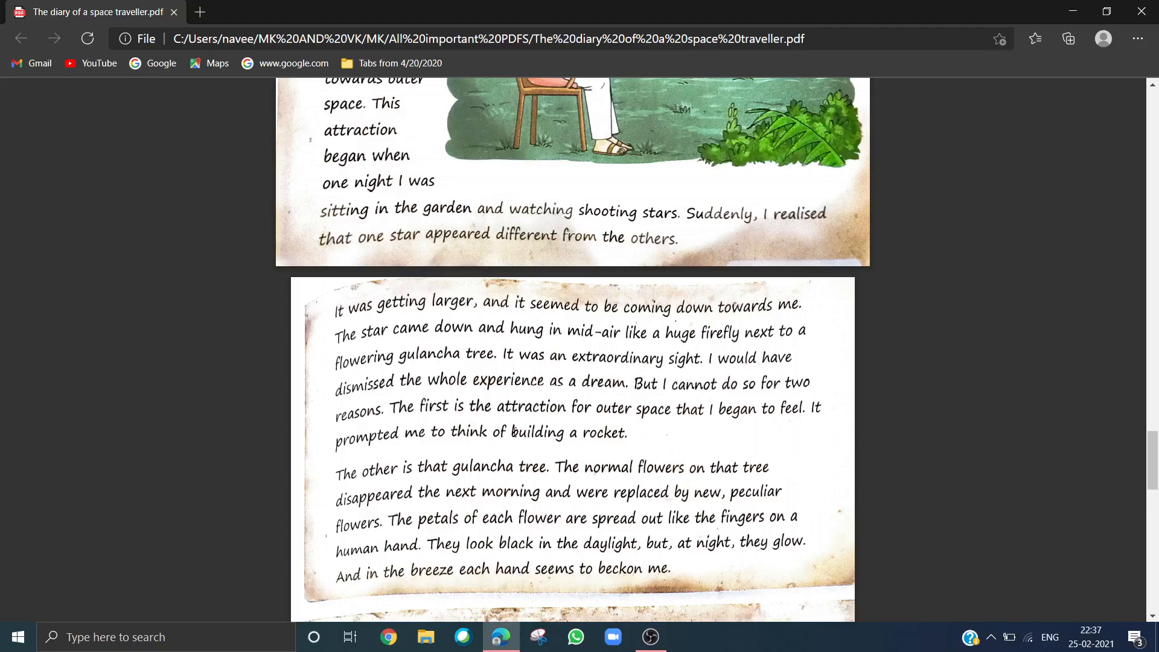
pyautogui.scroll(-3)
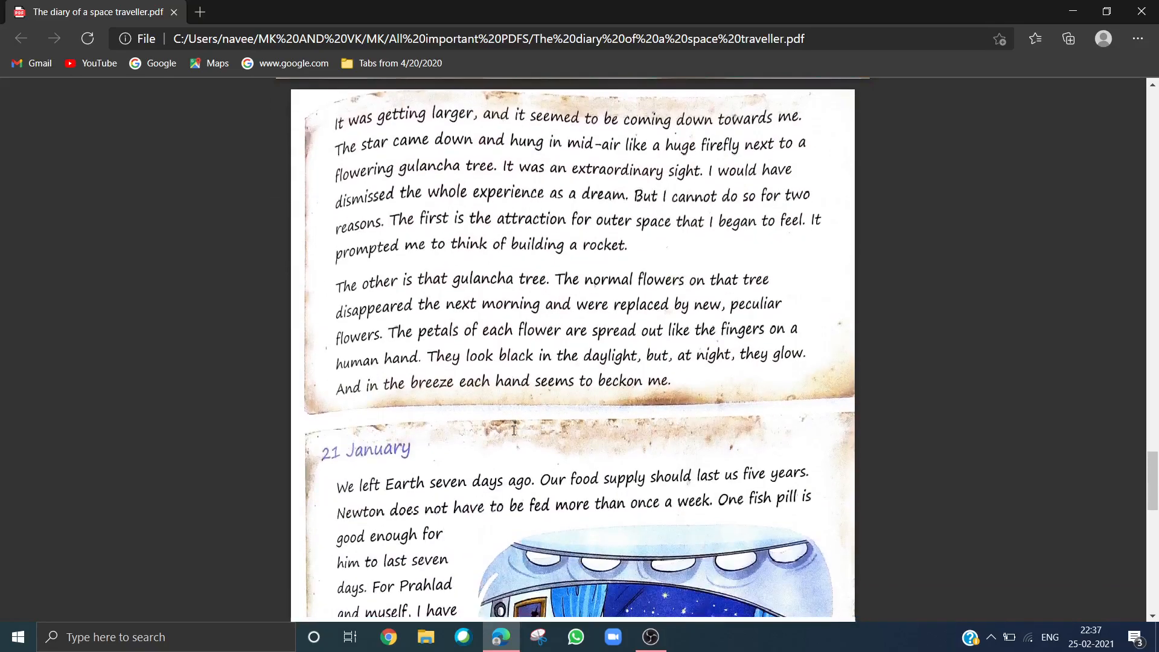
pyautogui.scroll(-3)
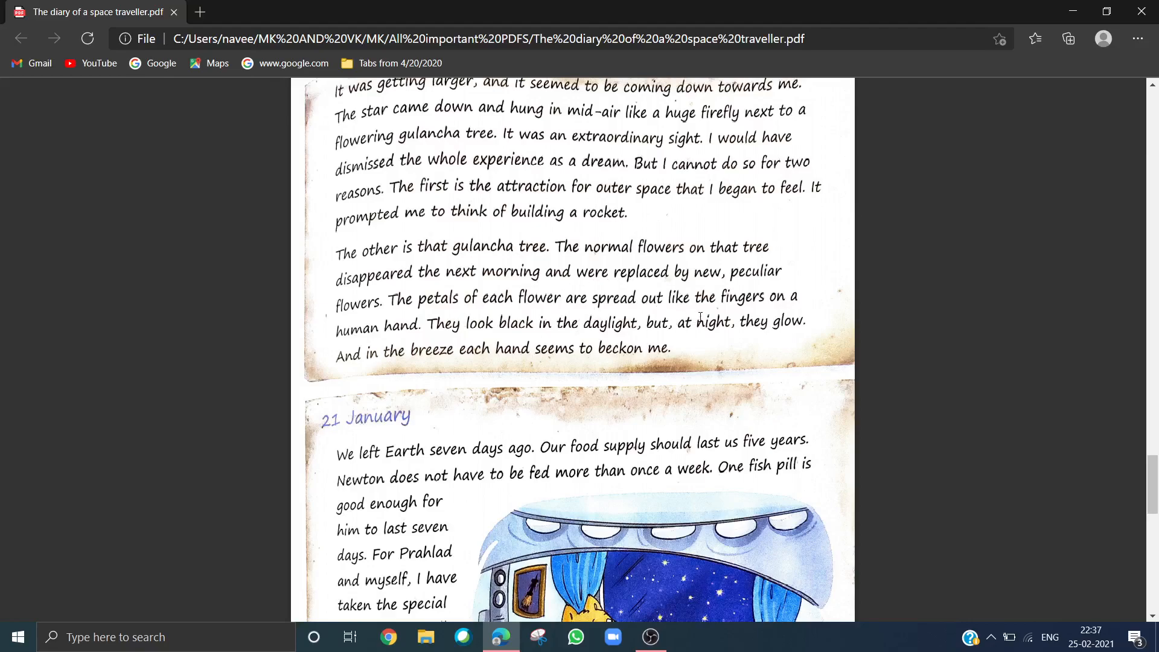
pyautogui.moveTo(557, 315)
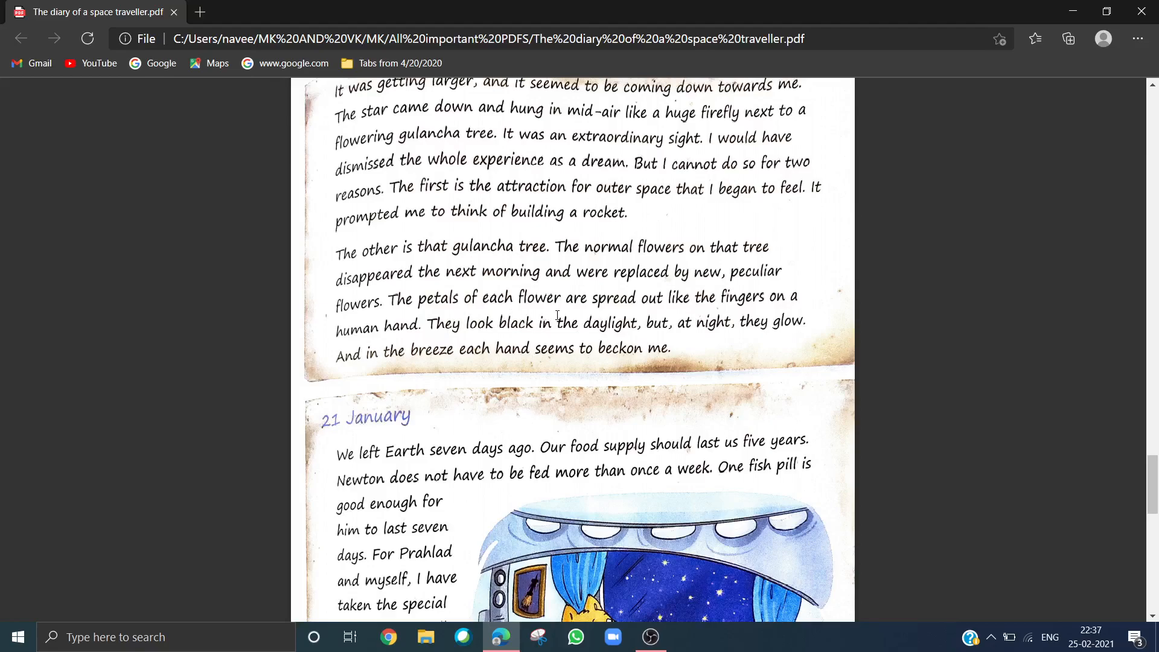
pyautogui.moveTo(553, 313)
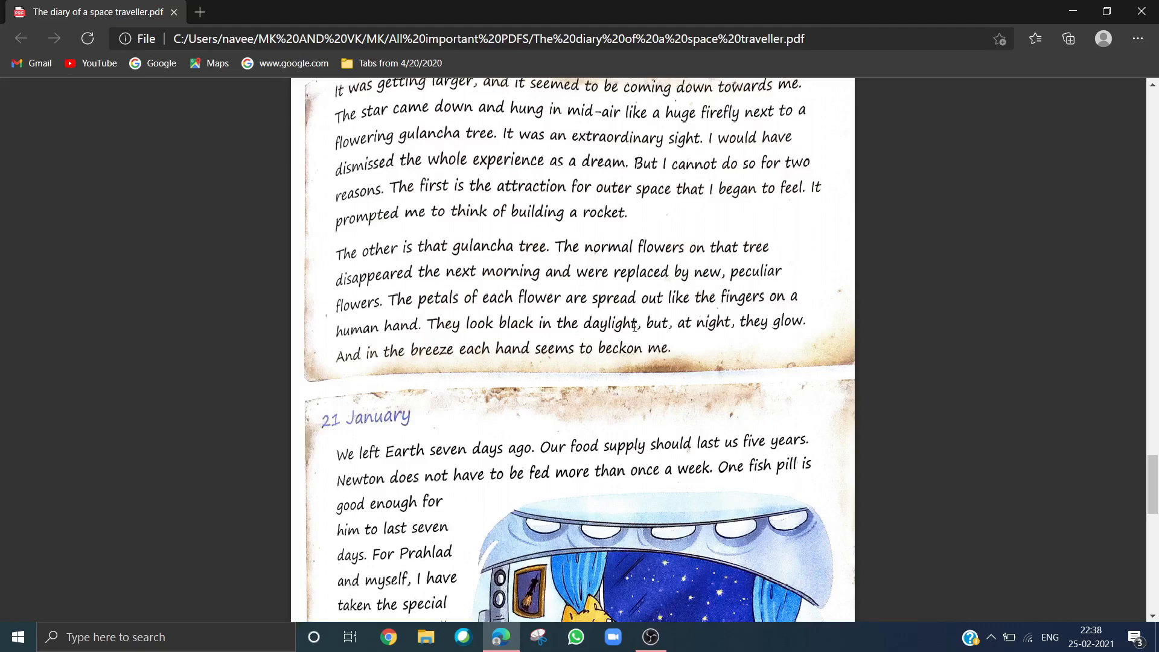
pyautogui.moveTo(545, 334)
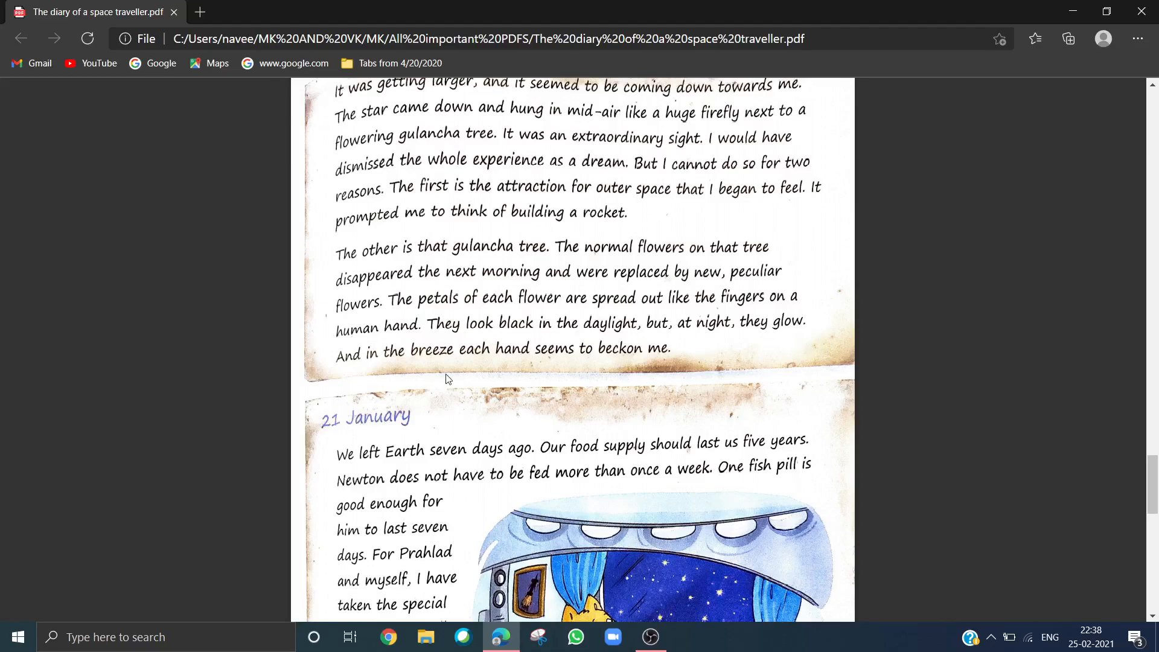
pyautogui.moveTo(533, 383)
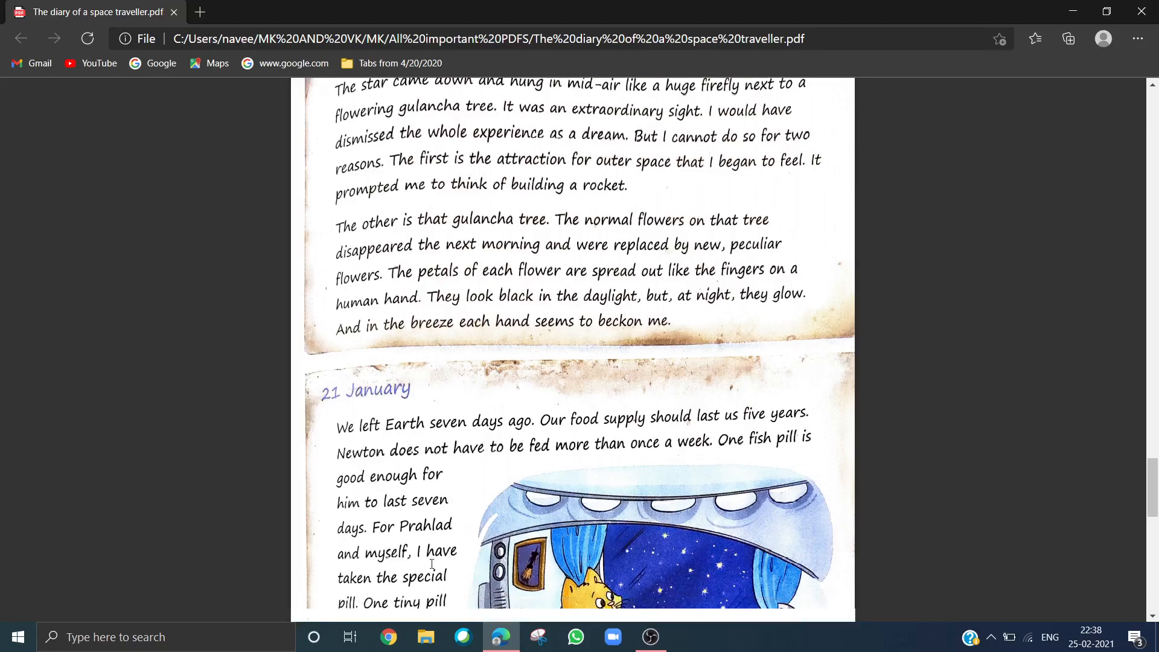
pyautogui.scroll(-3)
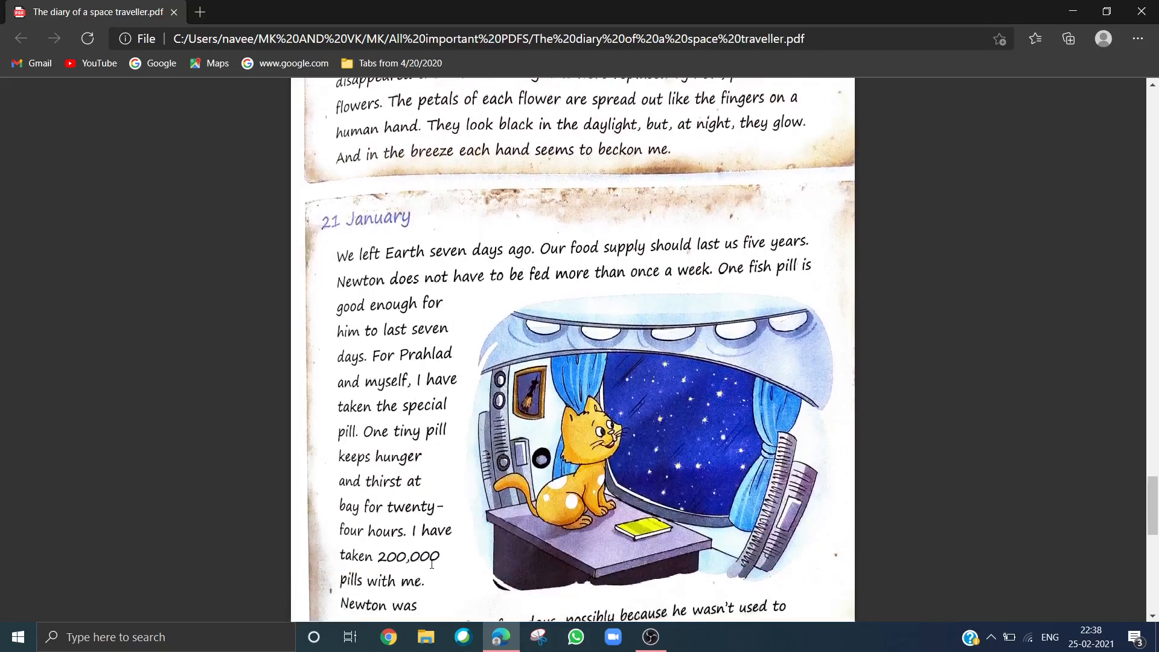
pyautogui.scroll(-3)
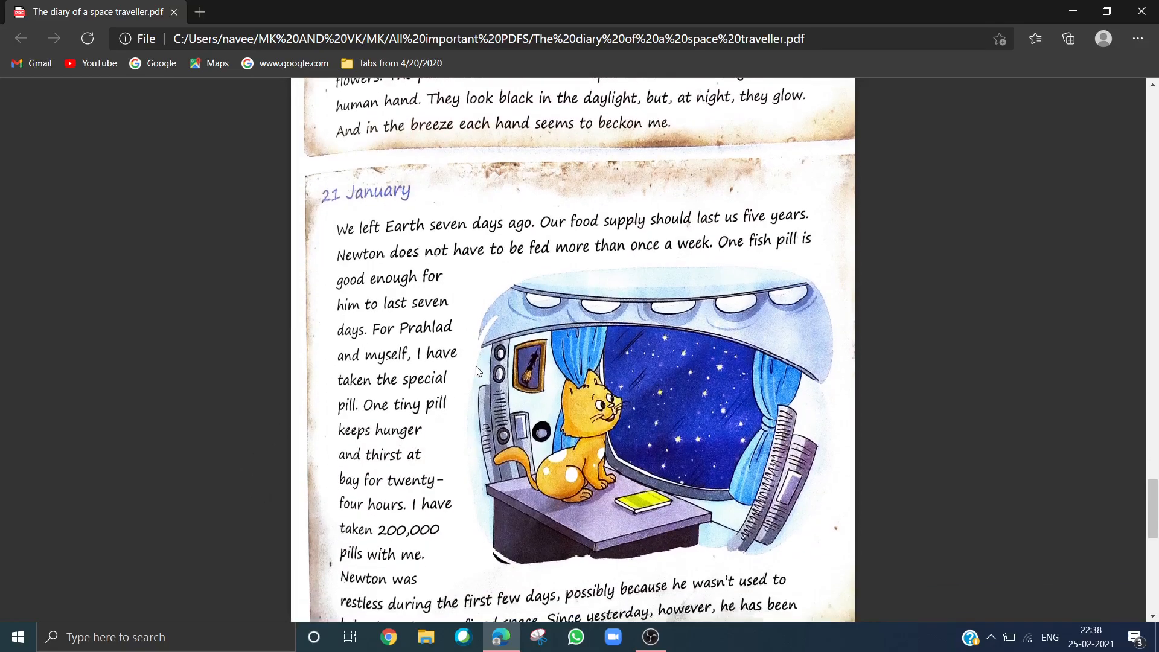
pyautogui.moveTo(589, 237)
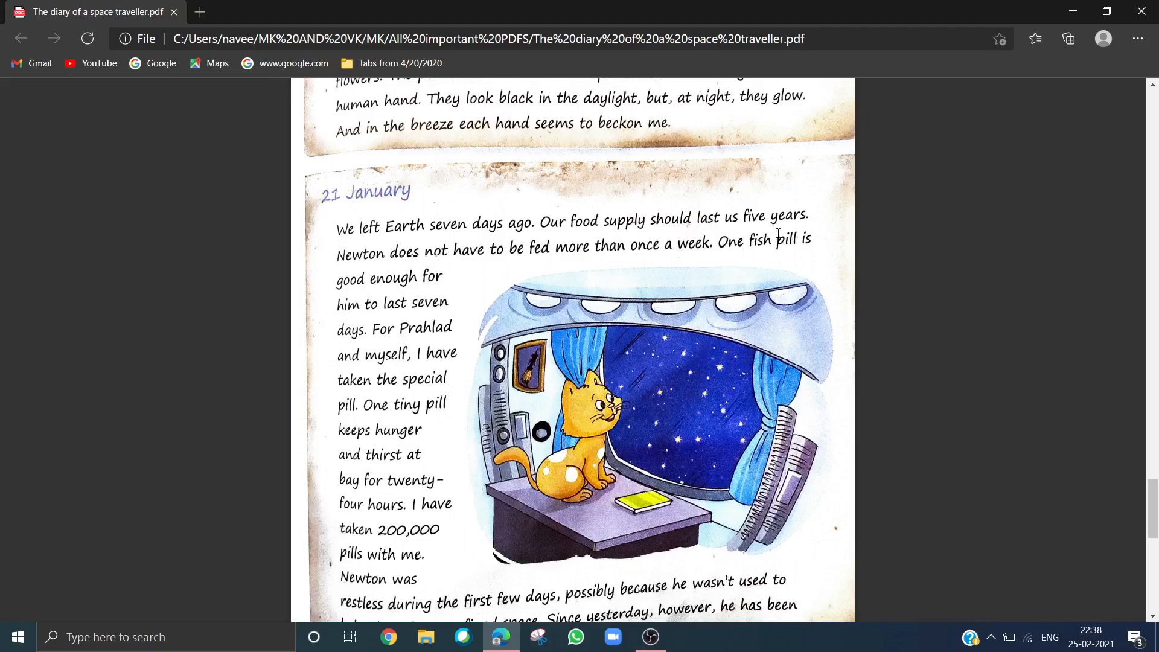
pyautogui.moveTo(484, 289)
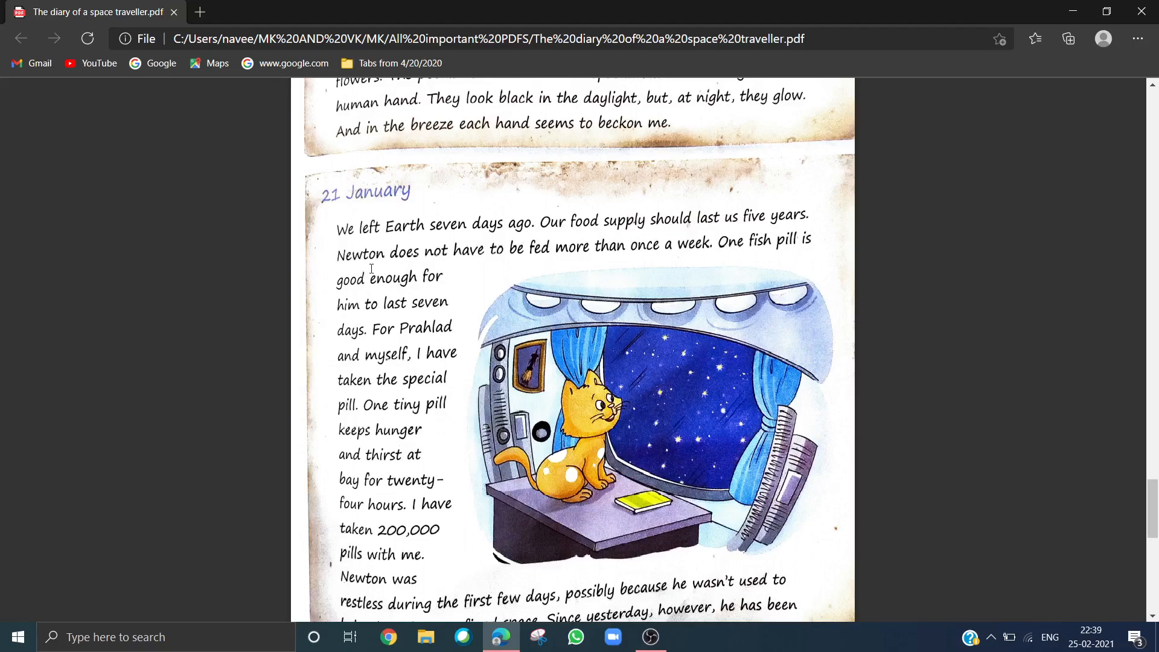
pyautogui.moveTo(410, 268)
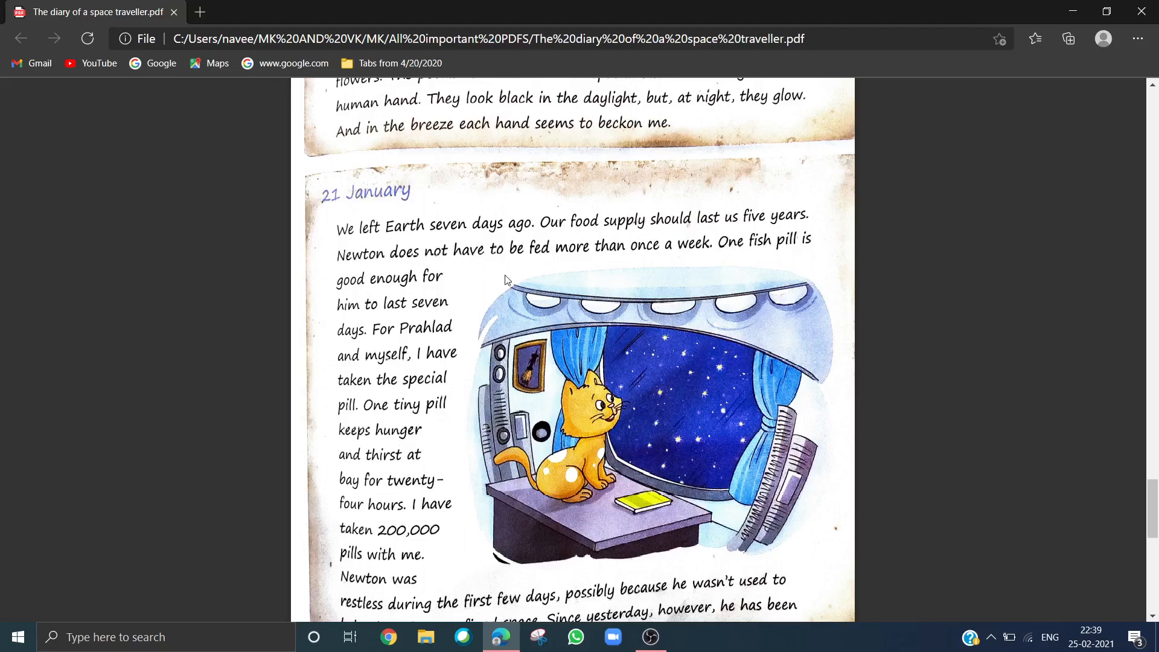
pyautogui.moveTo(770, 276)
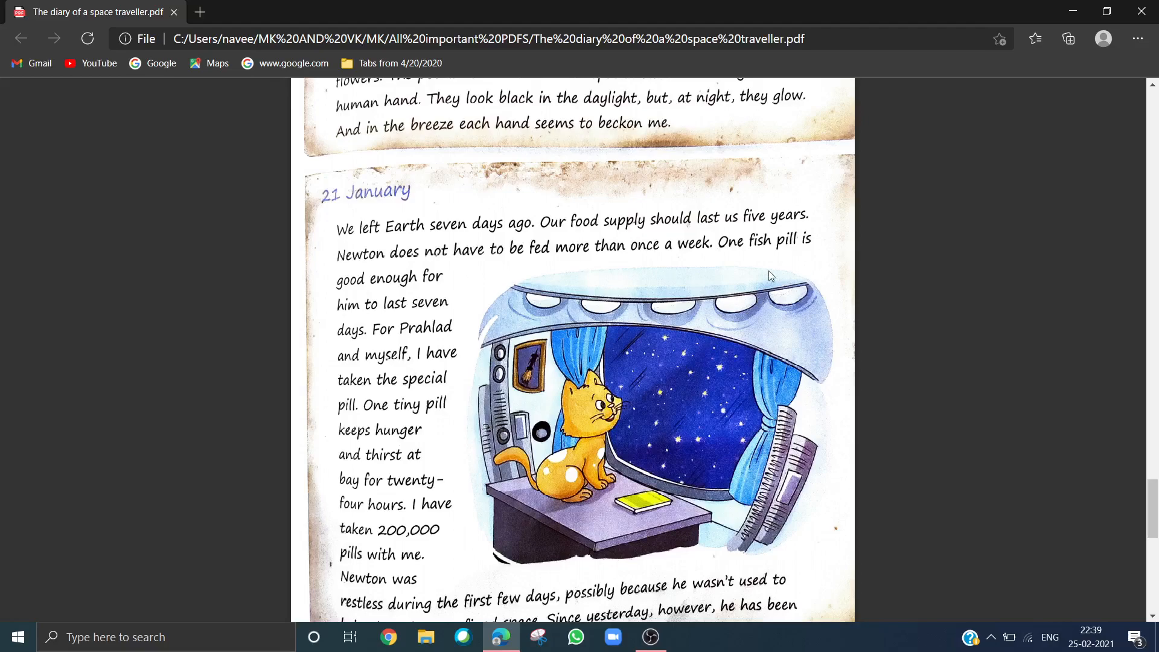
pyautogui.moveTo(486, 309)
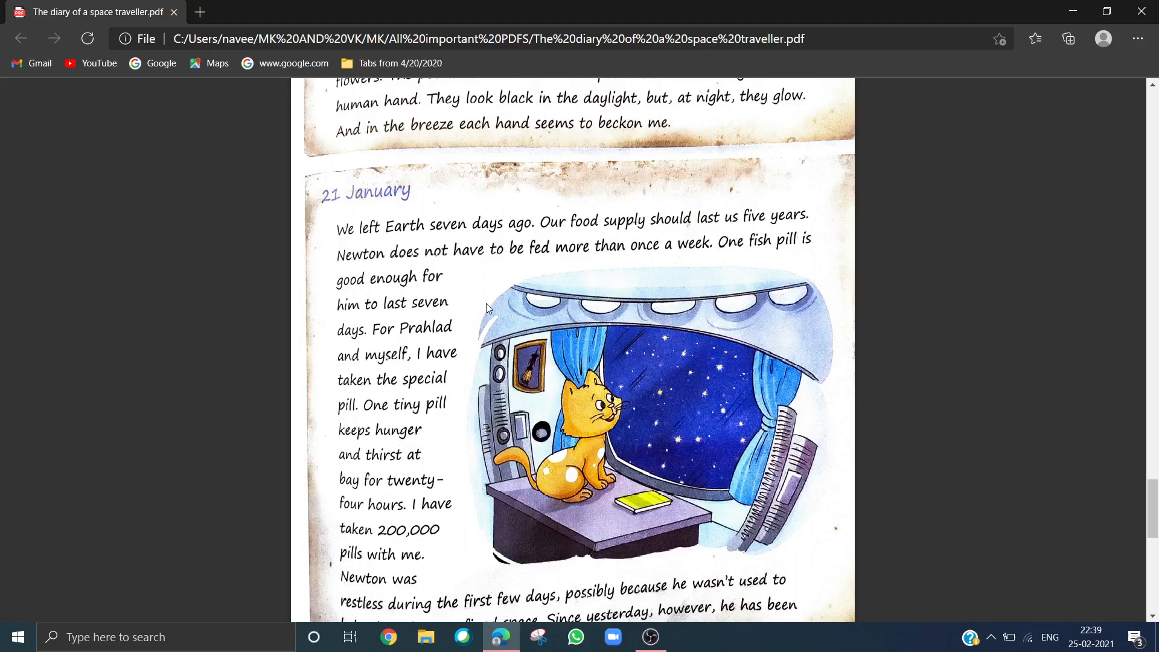
pyautogui.moveTo(377, 345)
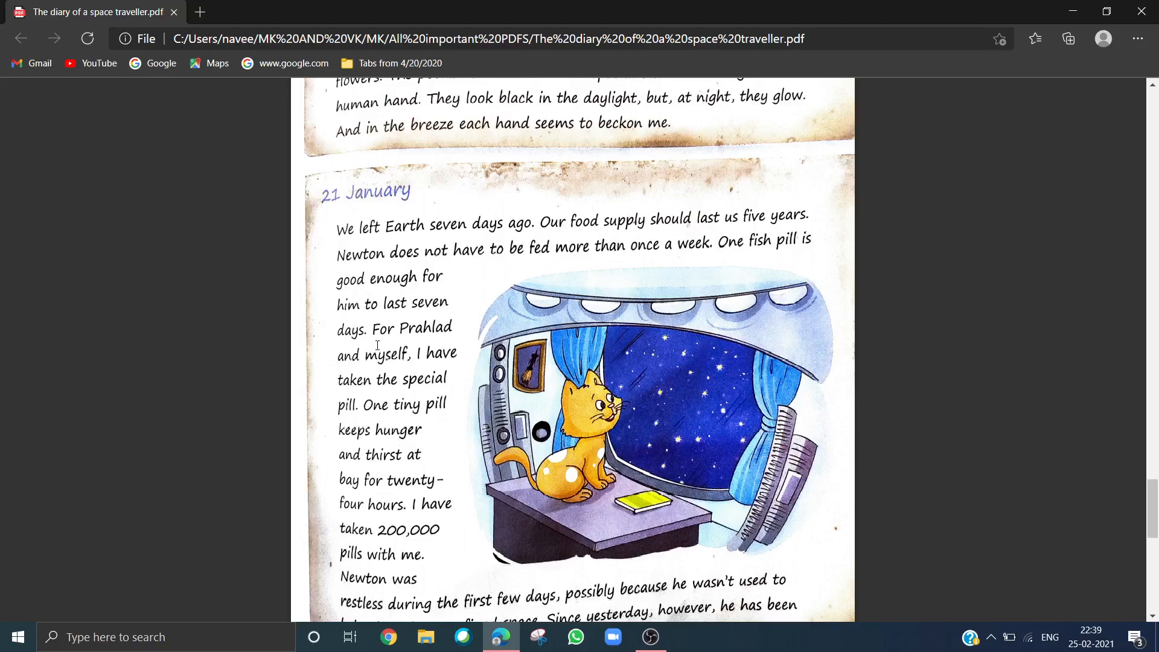
pyautogui.moveTo(413, 340)
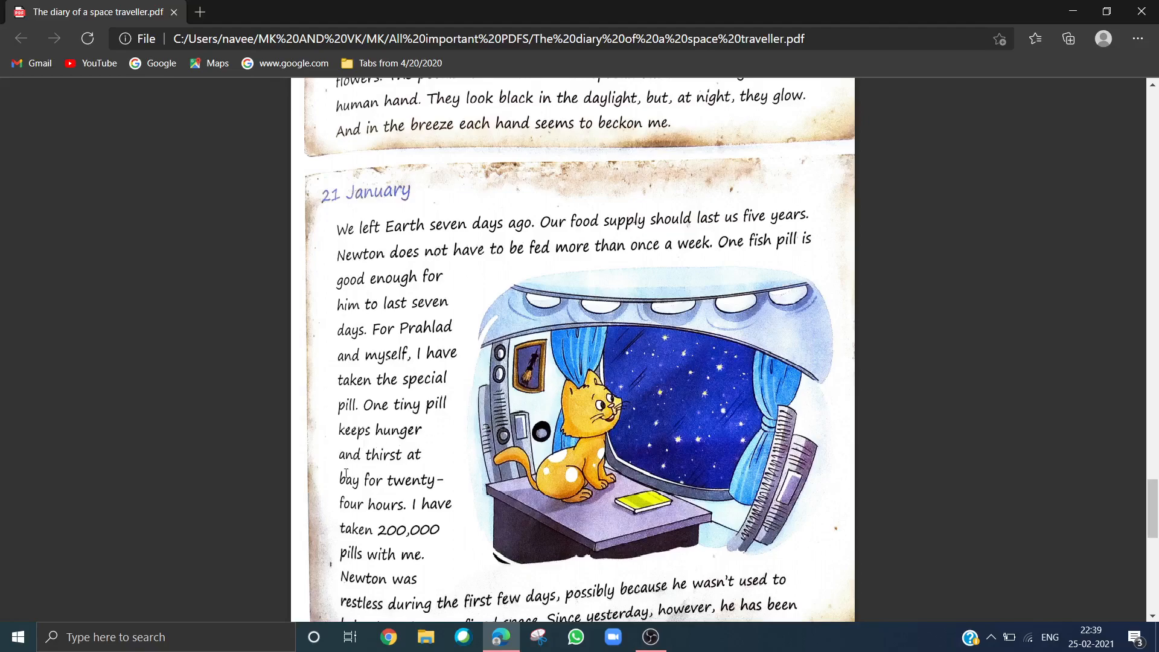
pyautogui.moveTo(407, 506)
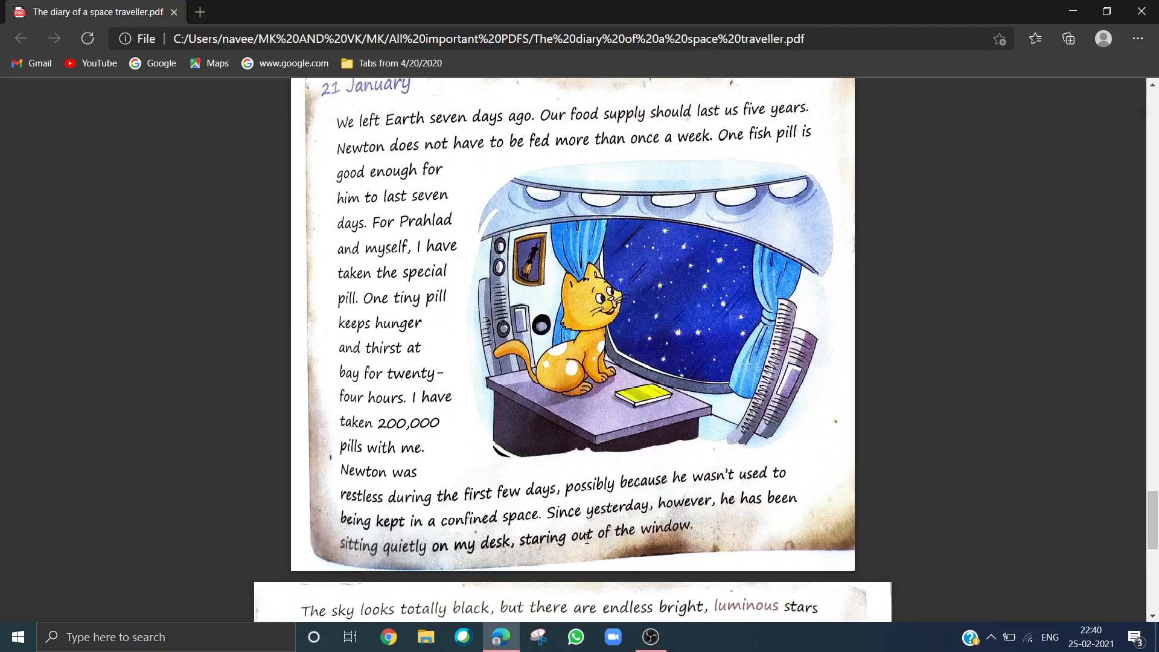
pyautogui.scroll(-3)
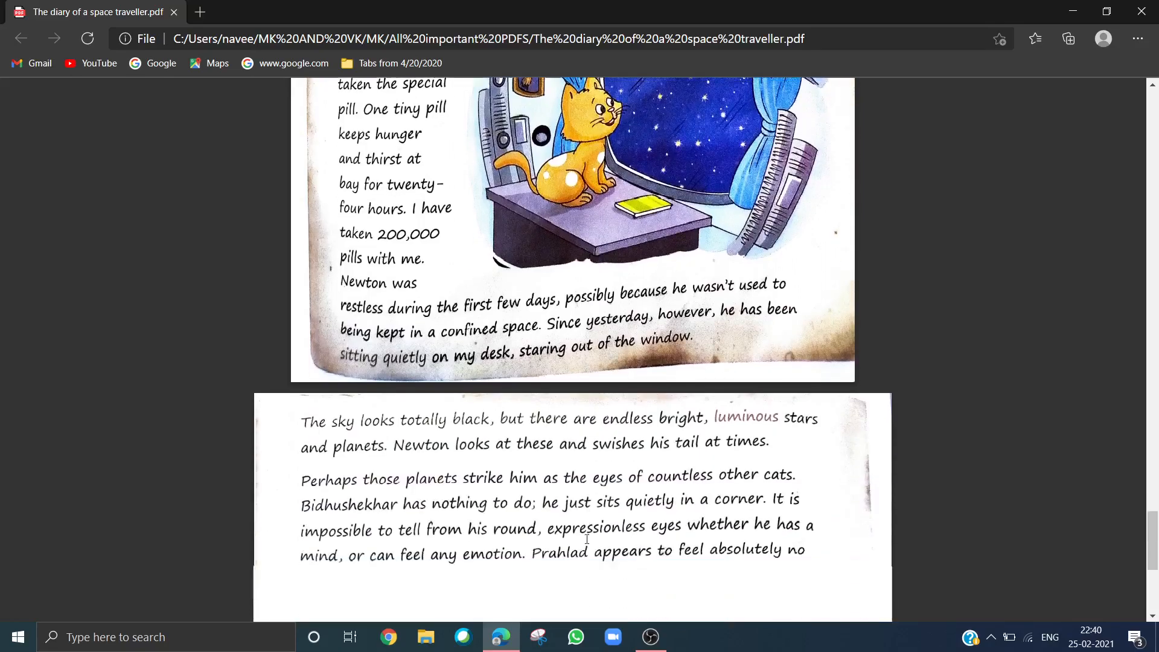
pyautogui.scroll(-3)
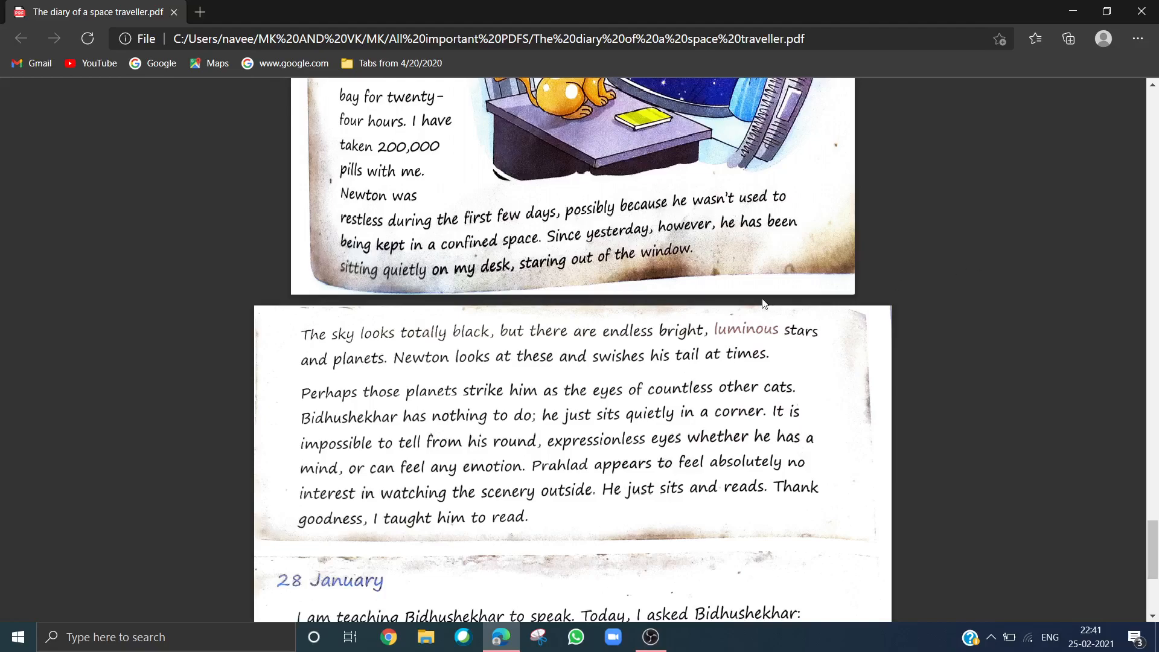
pyautogui.moveTo(793, 351)
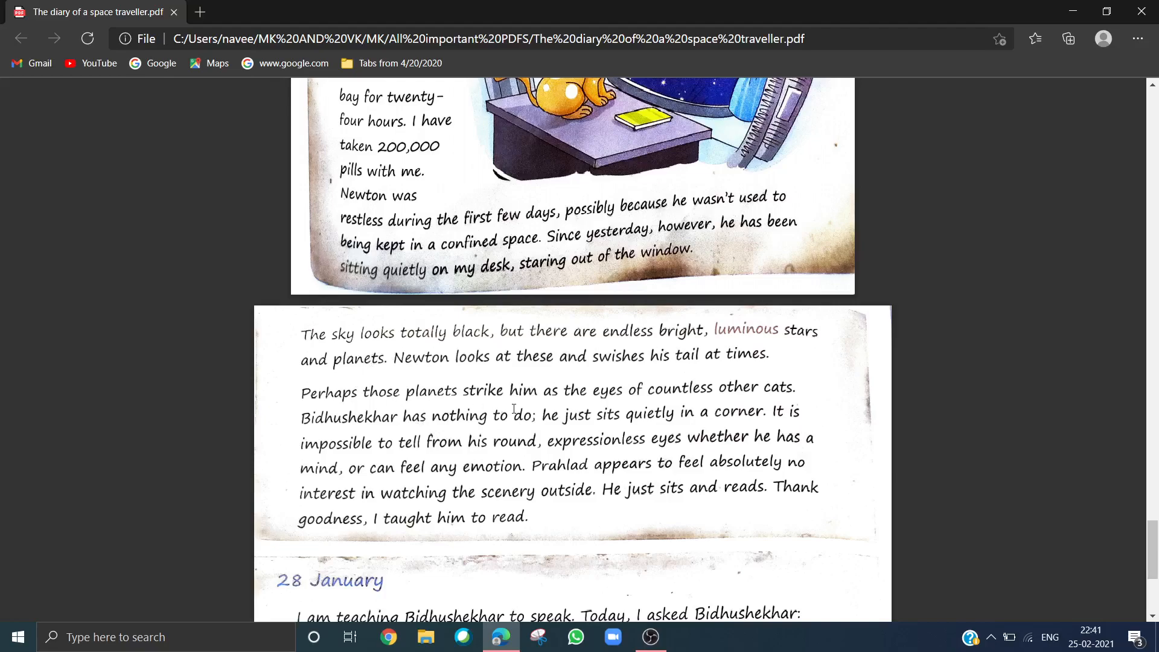
pyautogui.moveTo(808, 396)
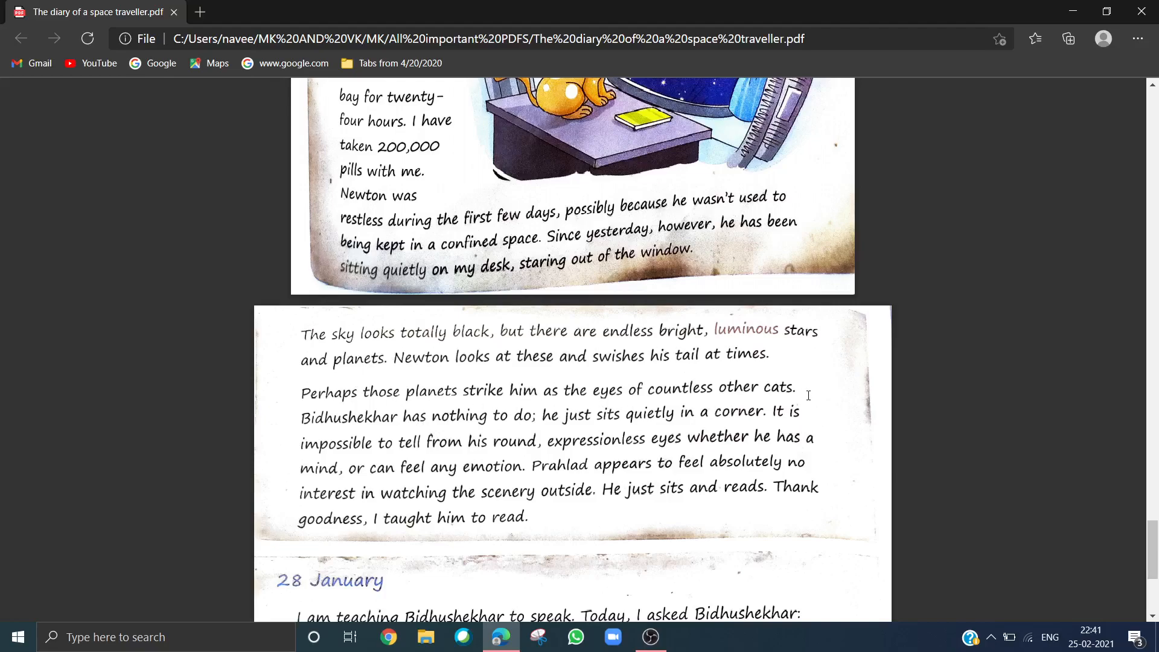
pyautogui.moveTo(813, 401)
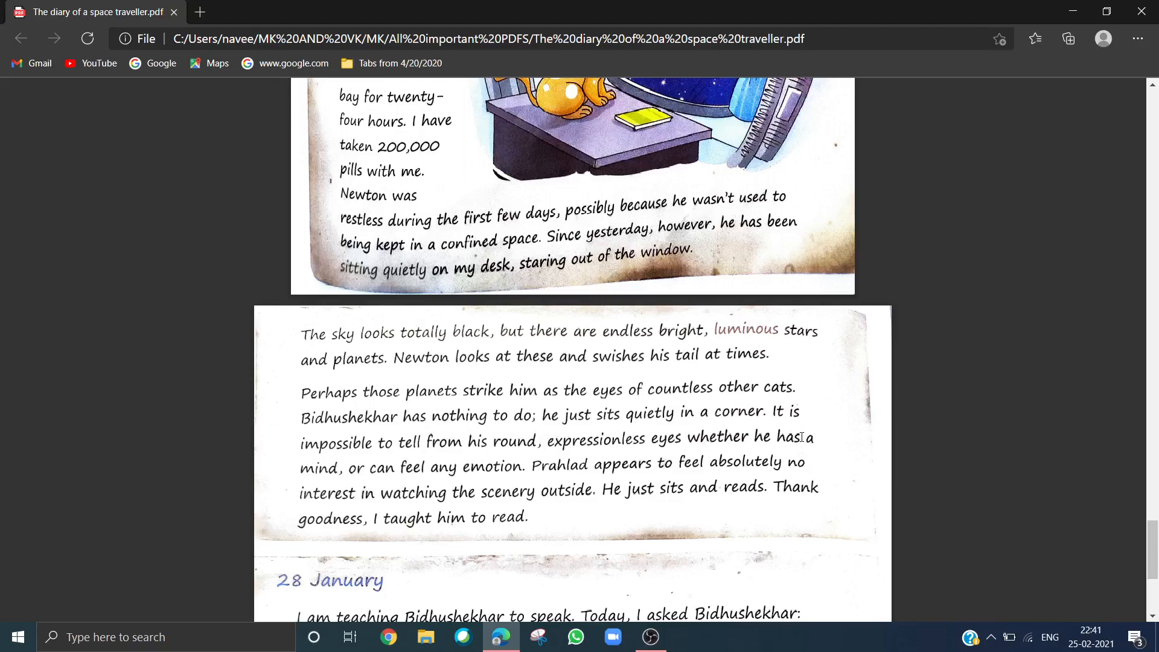
pyautogui.moveTo(612, 387)
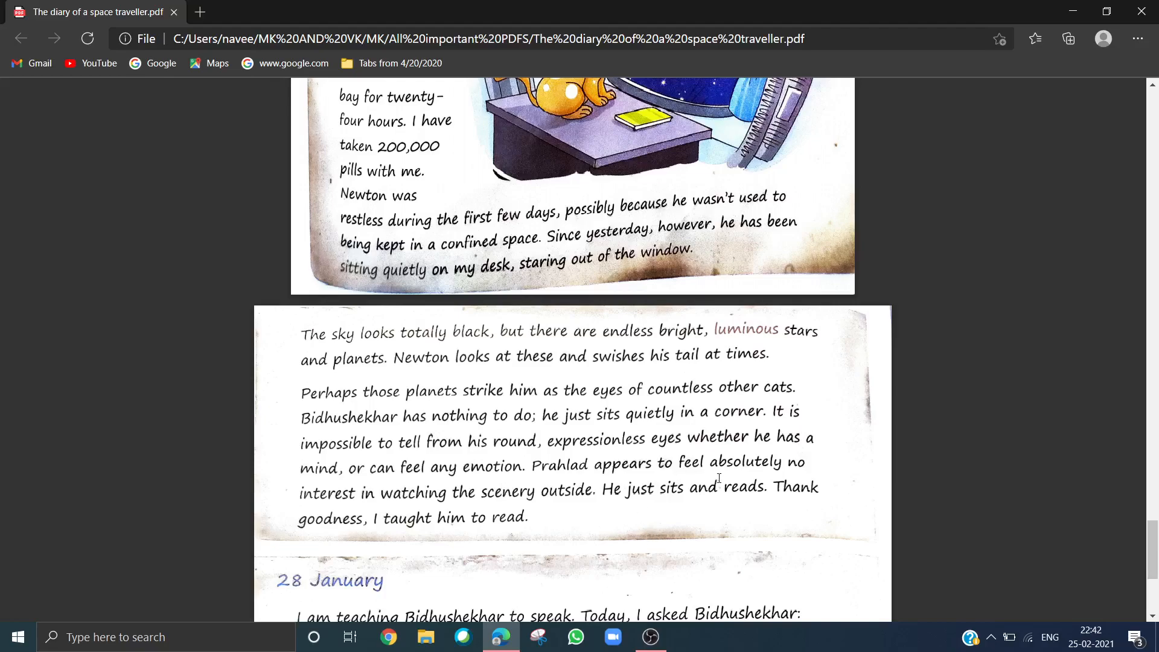
pyautogui.moveTo(457, 506)
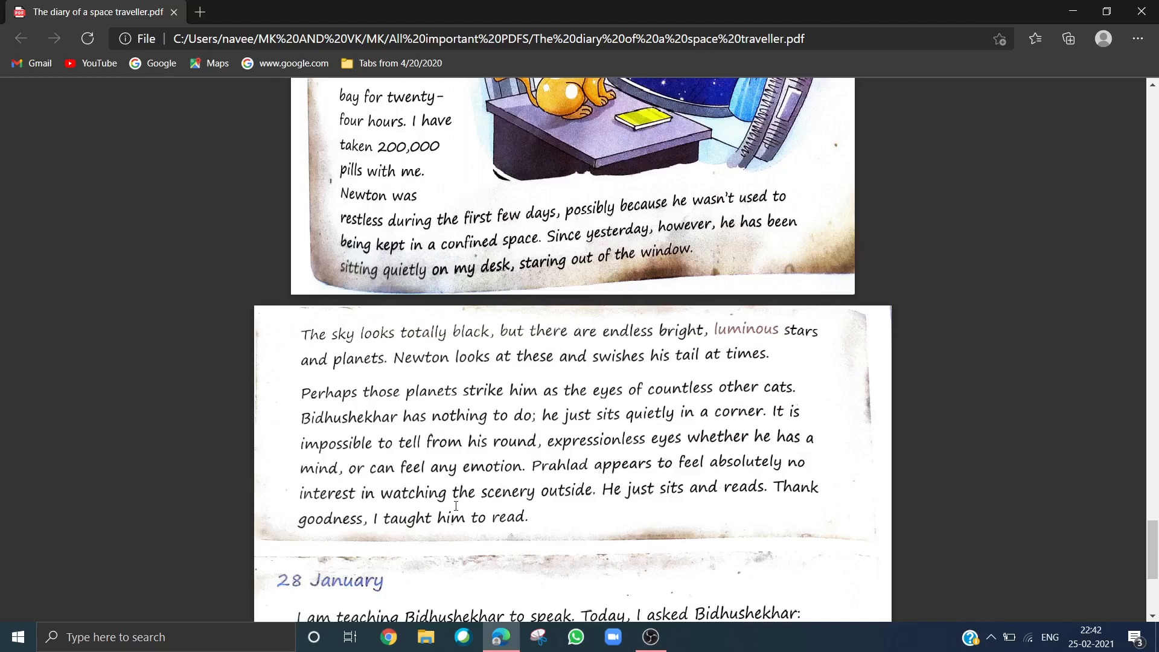
pyautogui.moveTo(591, 508)
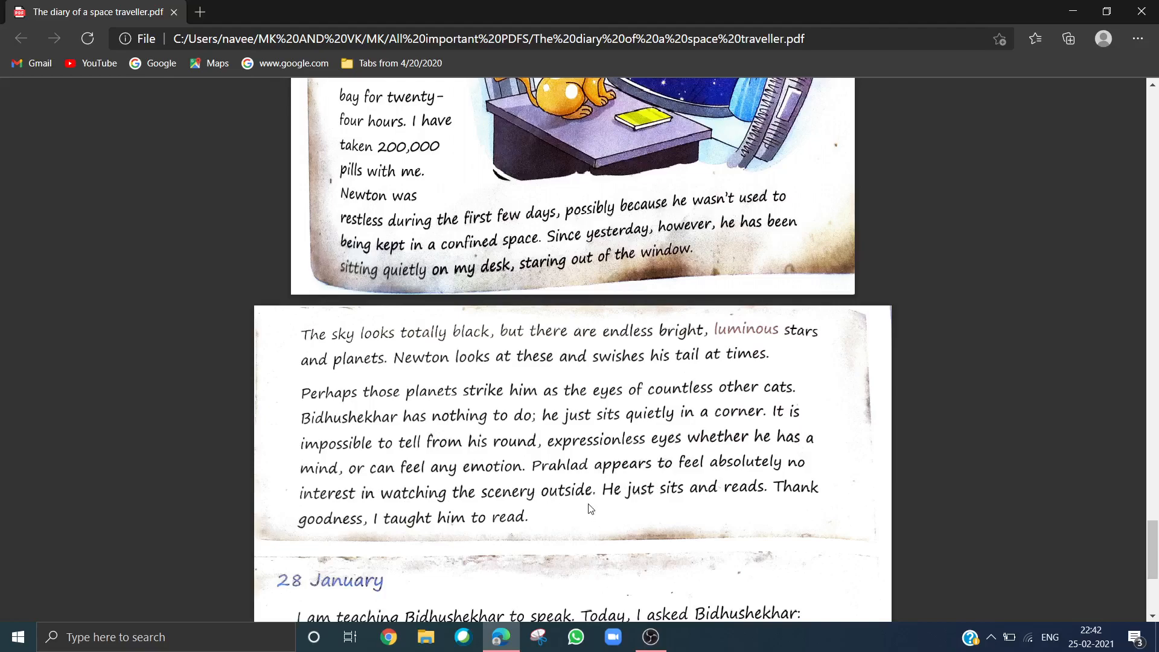
pyautogui.moveTo(579, 500)
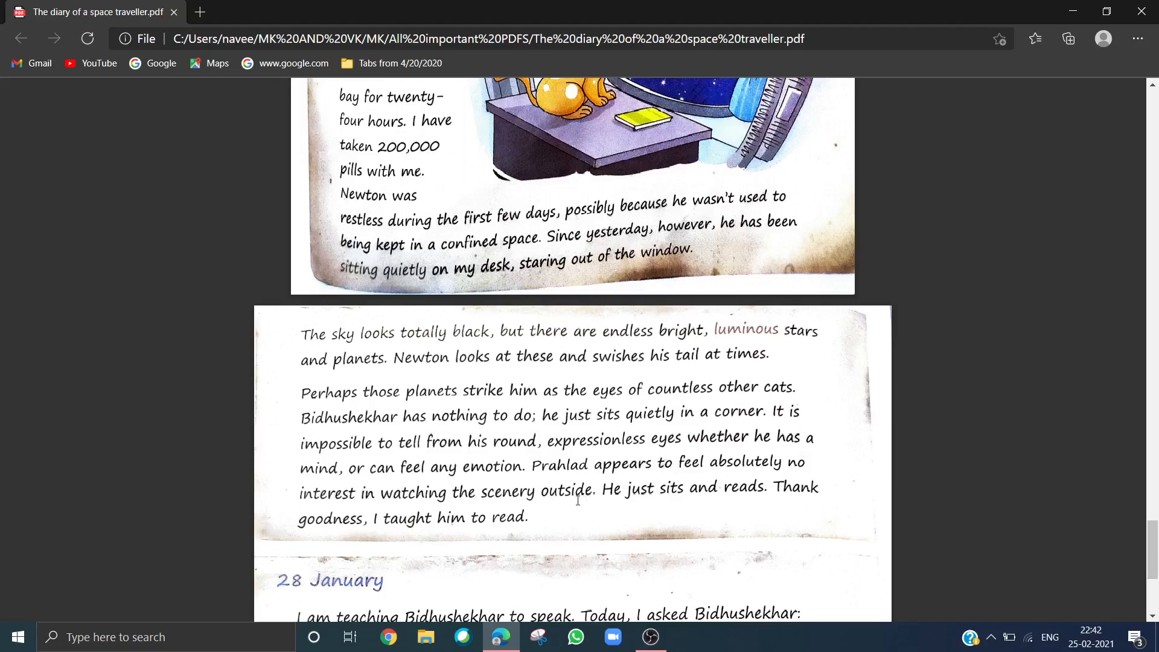
pyautogui.moveTo(590, 508)
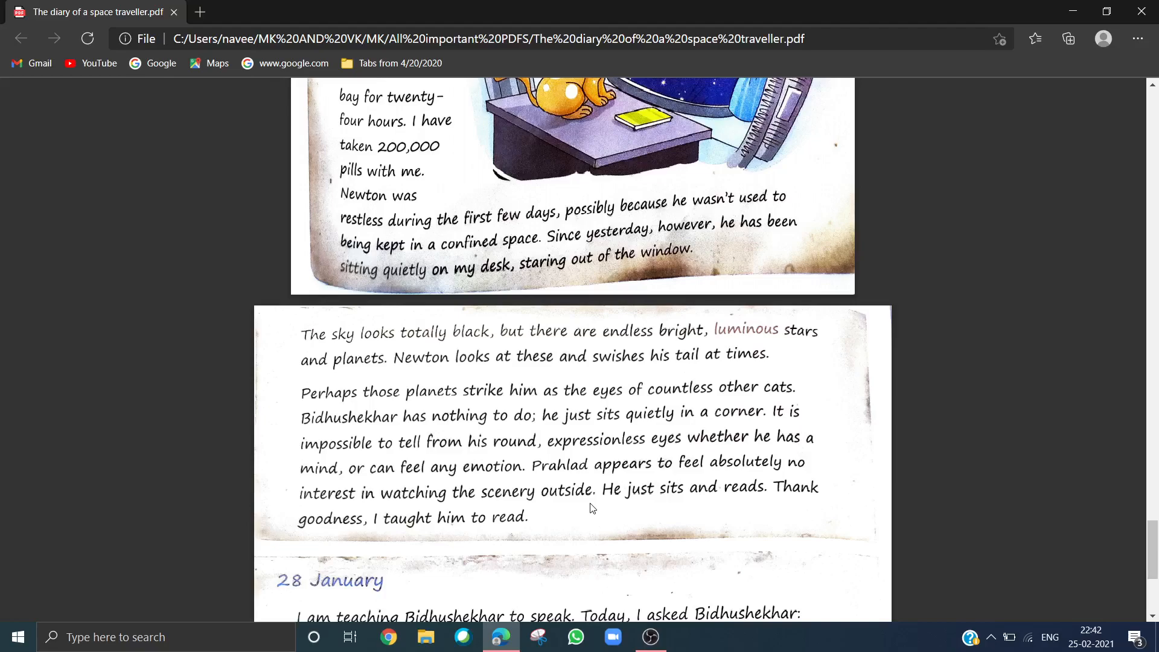
pyautogui.moveTo(671, 544)
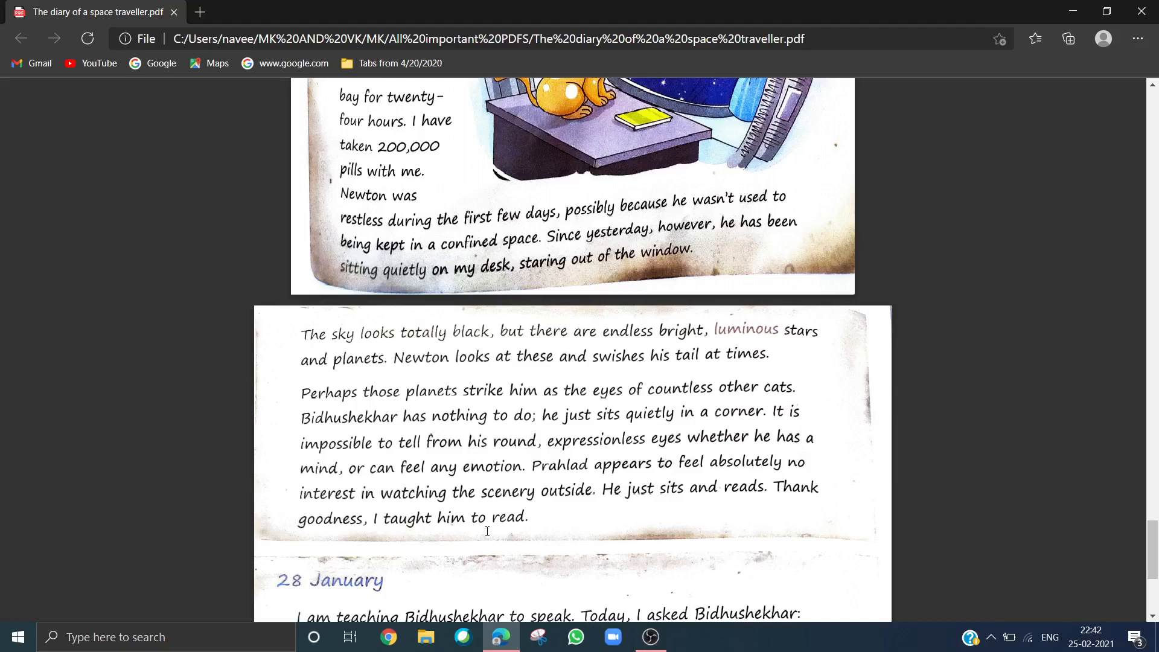
pyautogui.scroll(-3)
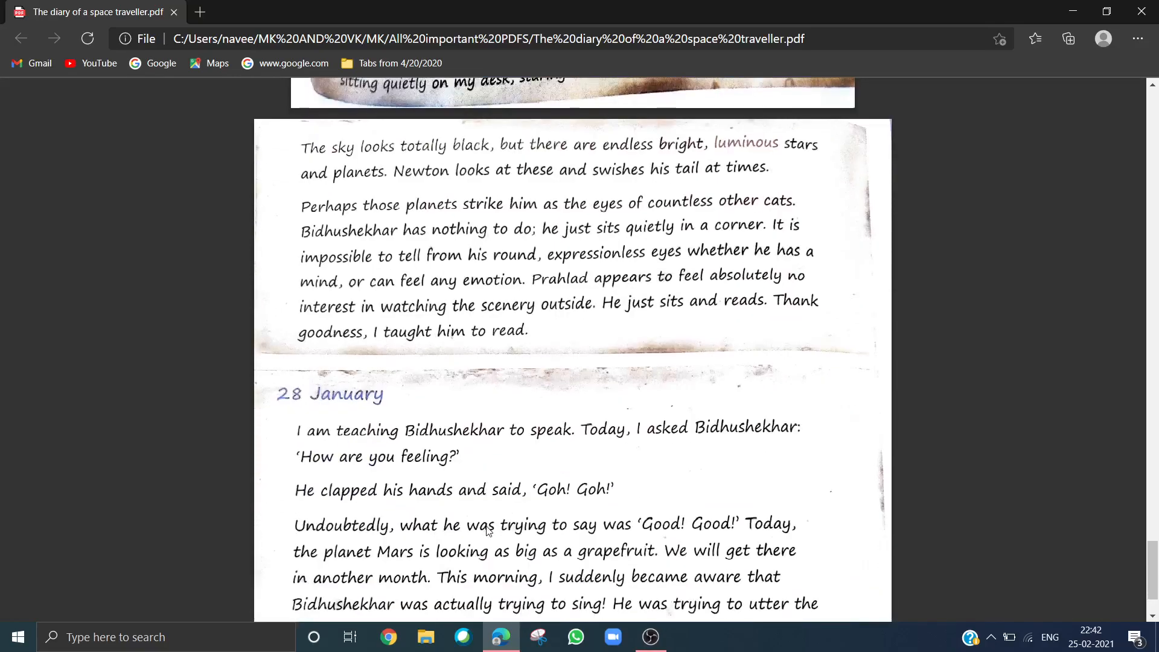
pyautogui.scroll(-3)
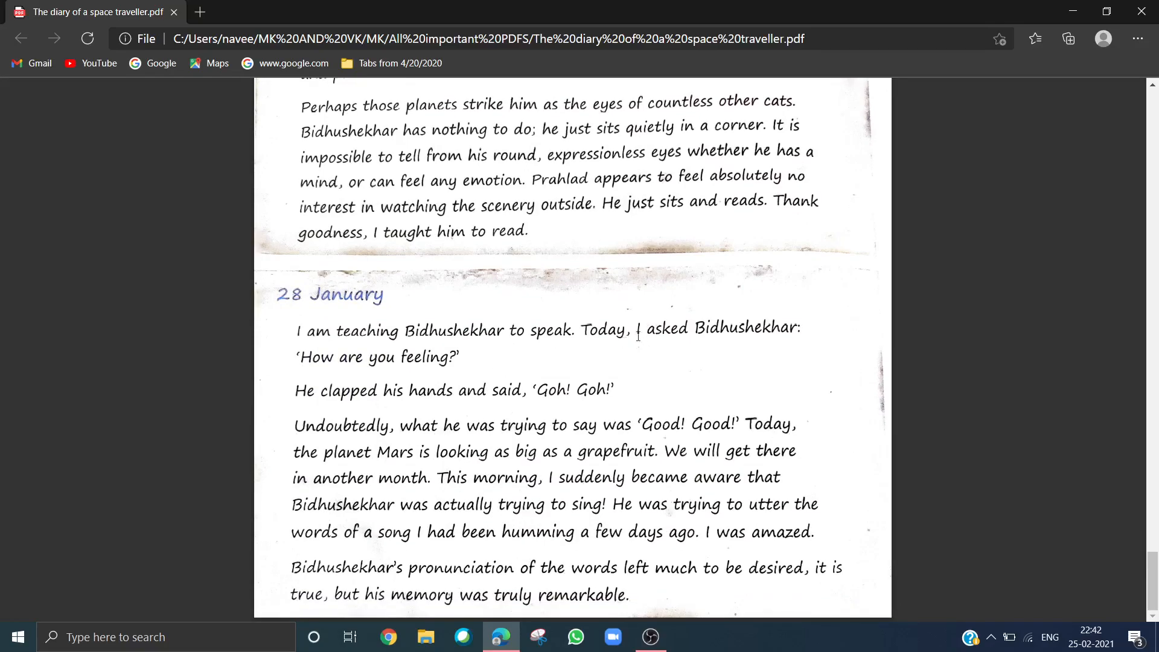
pyautogui.moveTo(399, 379)
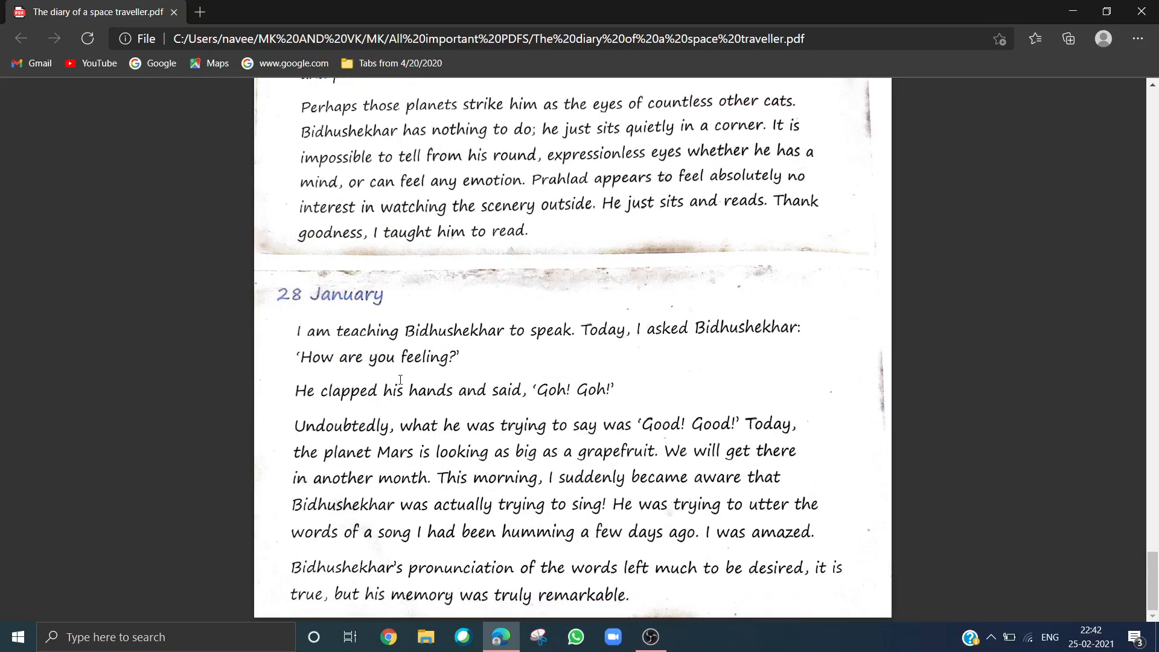
pyautogui.moveTo(320, 414)
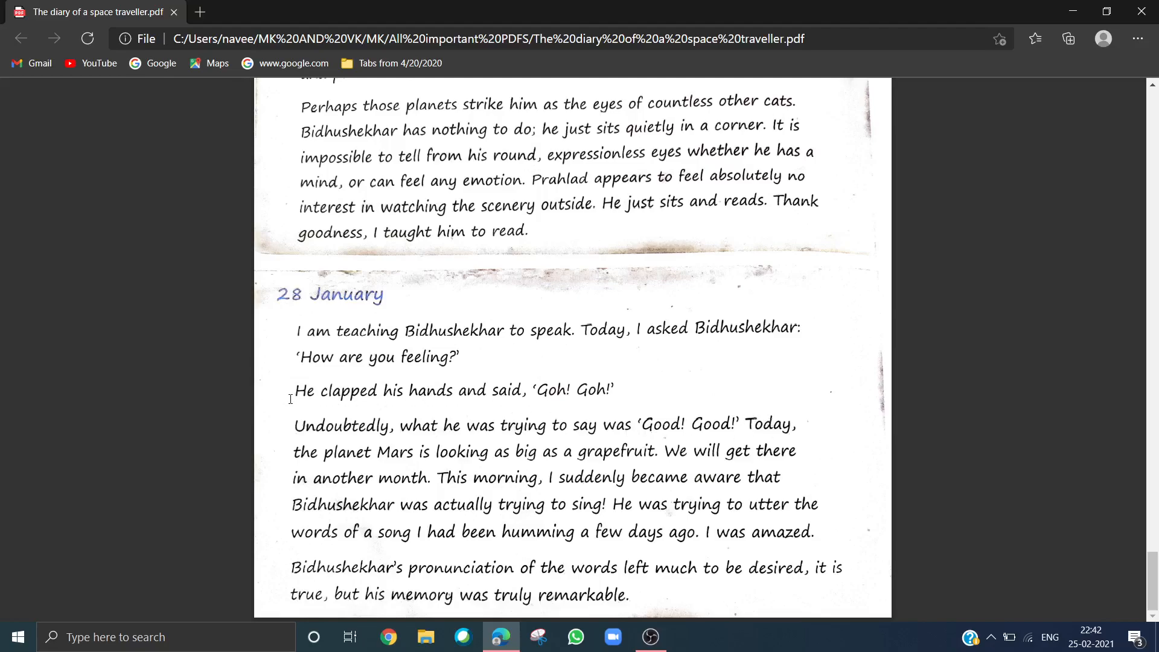
pyautogui.moveTo(477, 359)
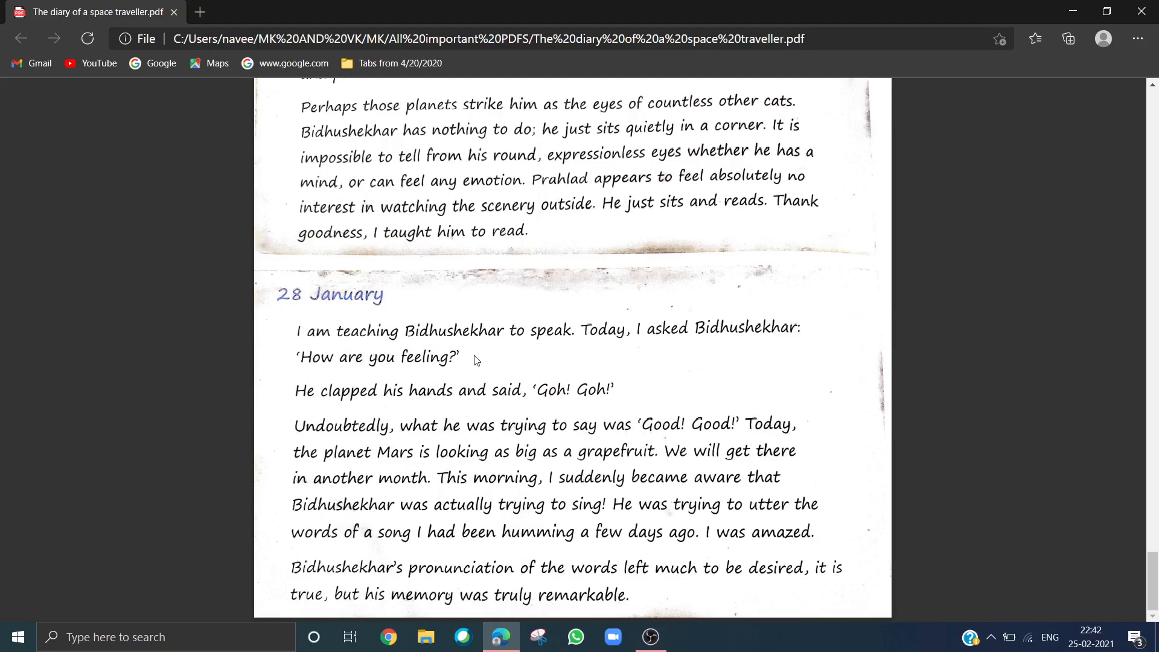
pyautogui.moveTo(571, 349)
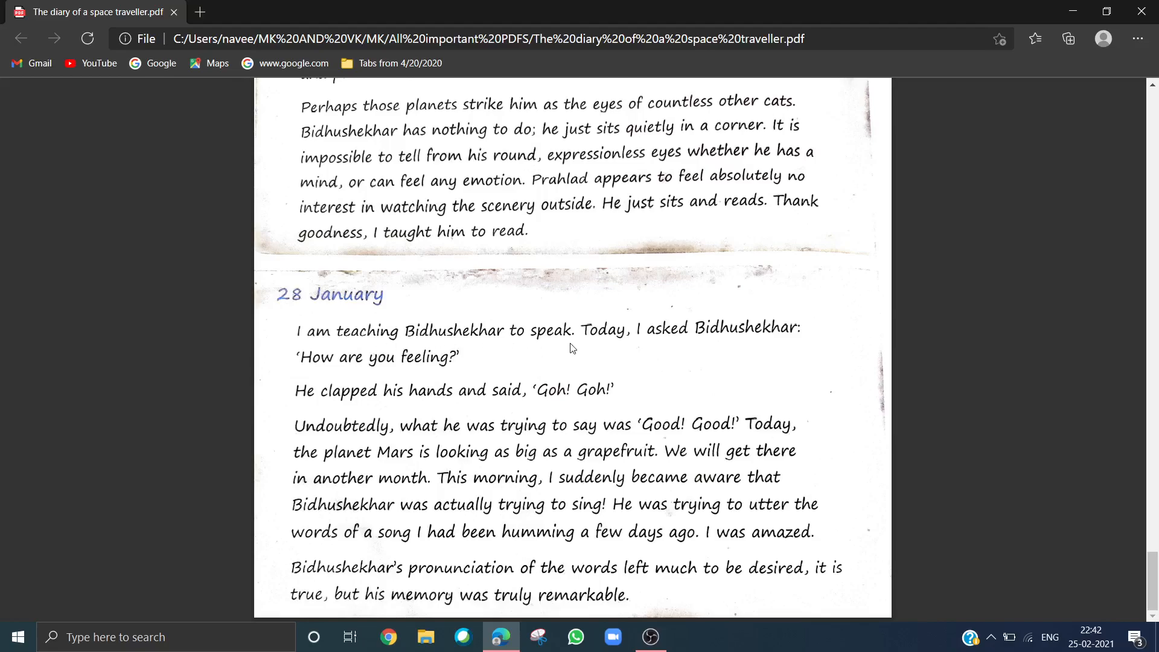
pyautogui.moveTo(577, 349)
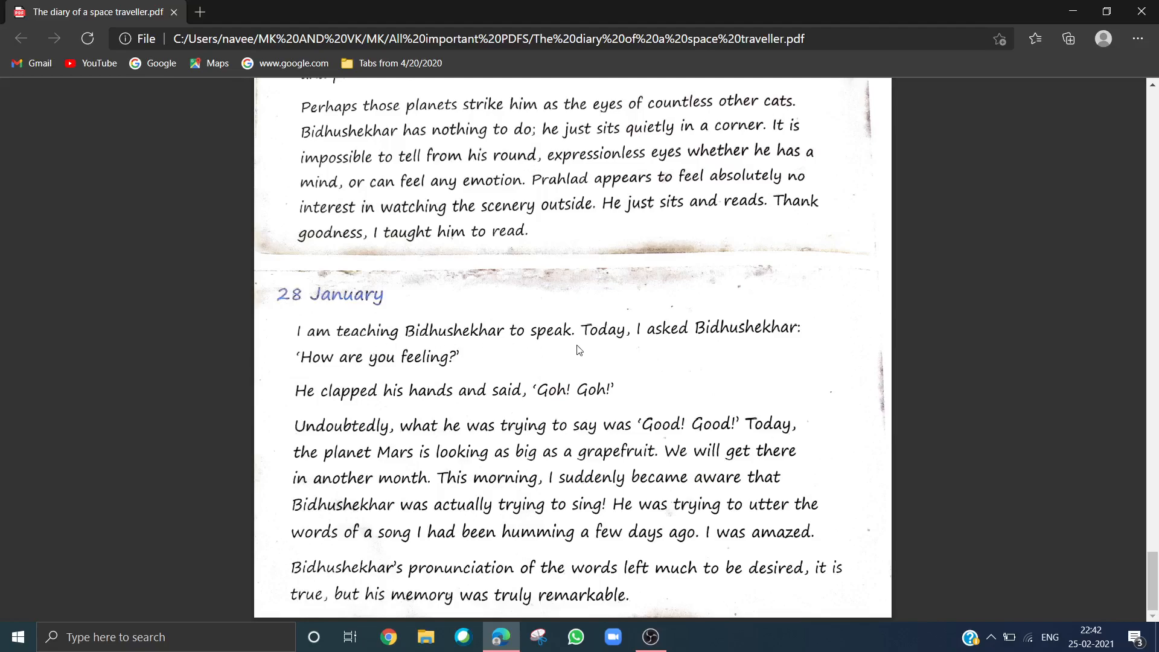
pyautogui.moveTo(413, 367)
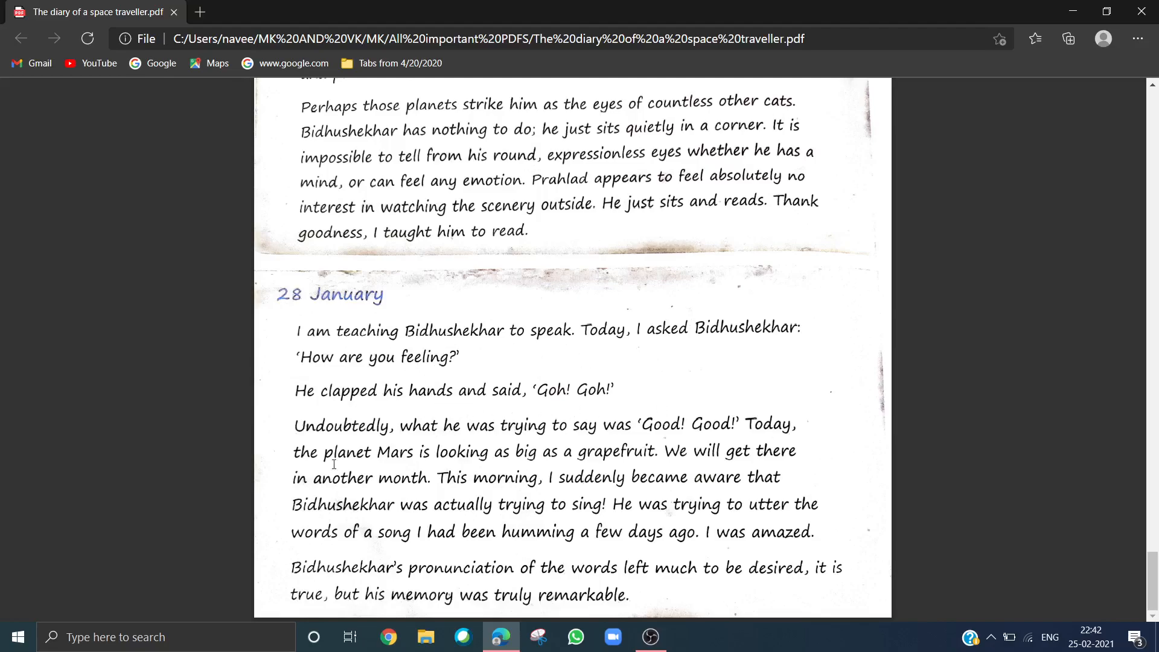
pyautogui.moveTo(597, 432)
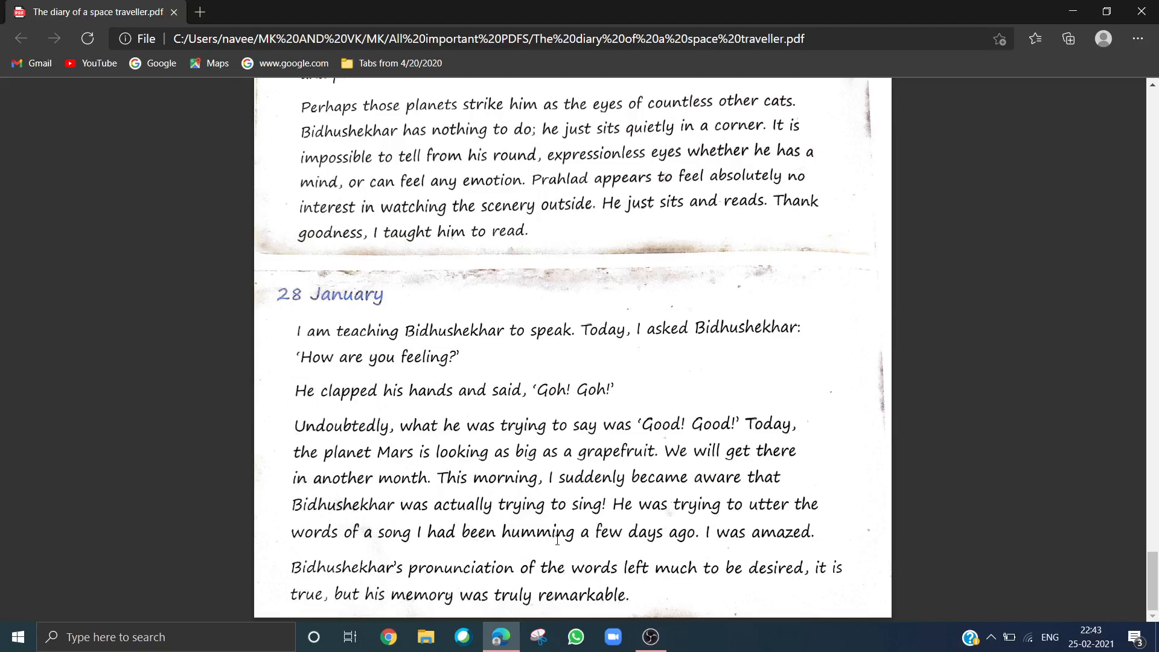
pyautogui.moveTo(792, 499)
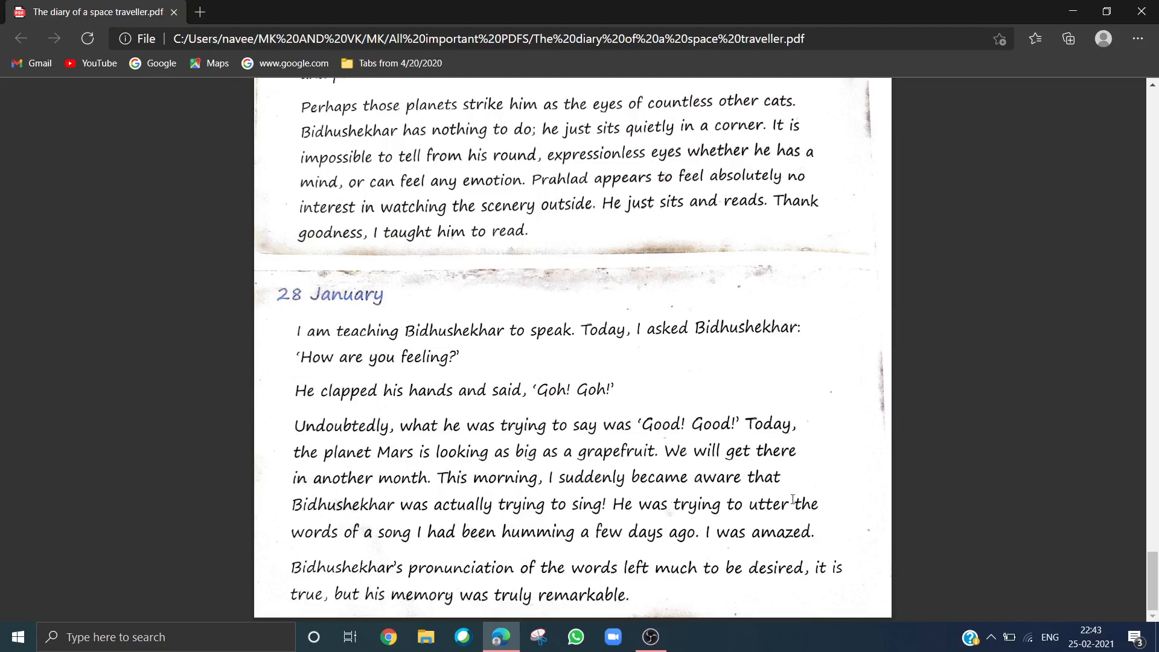
pyautogui.moveTo(522, 528)
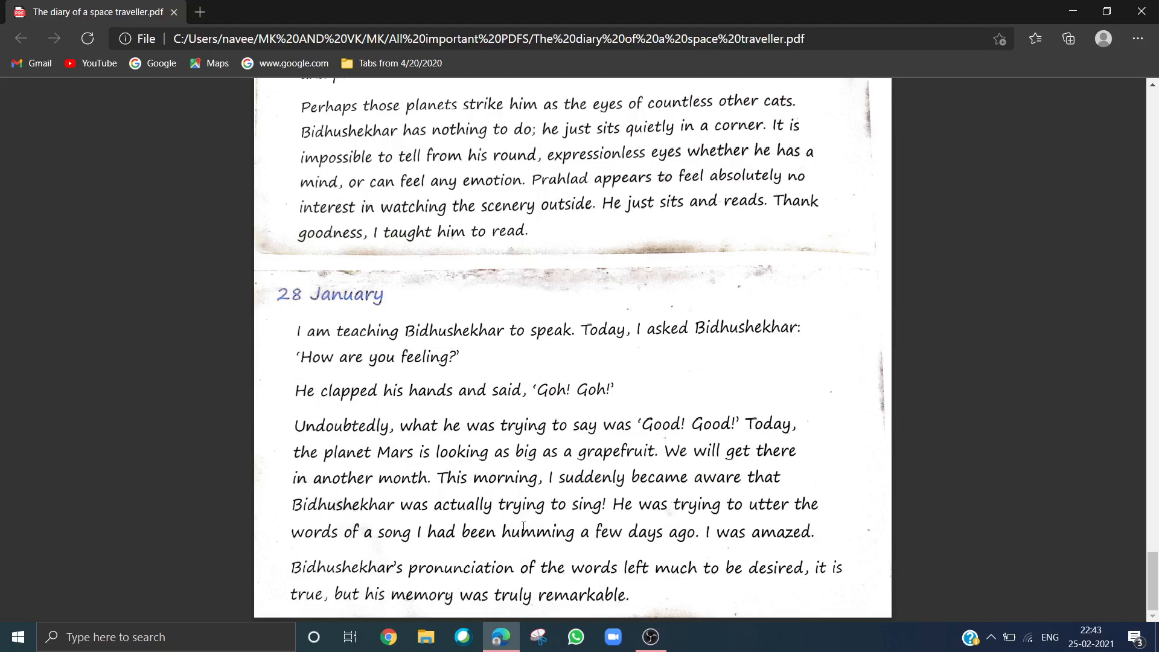
pyautogui.moveTo(449, 543)
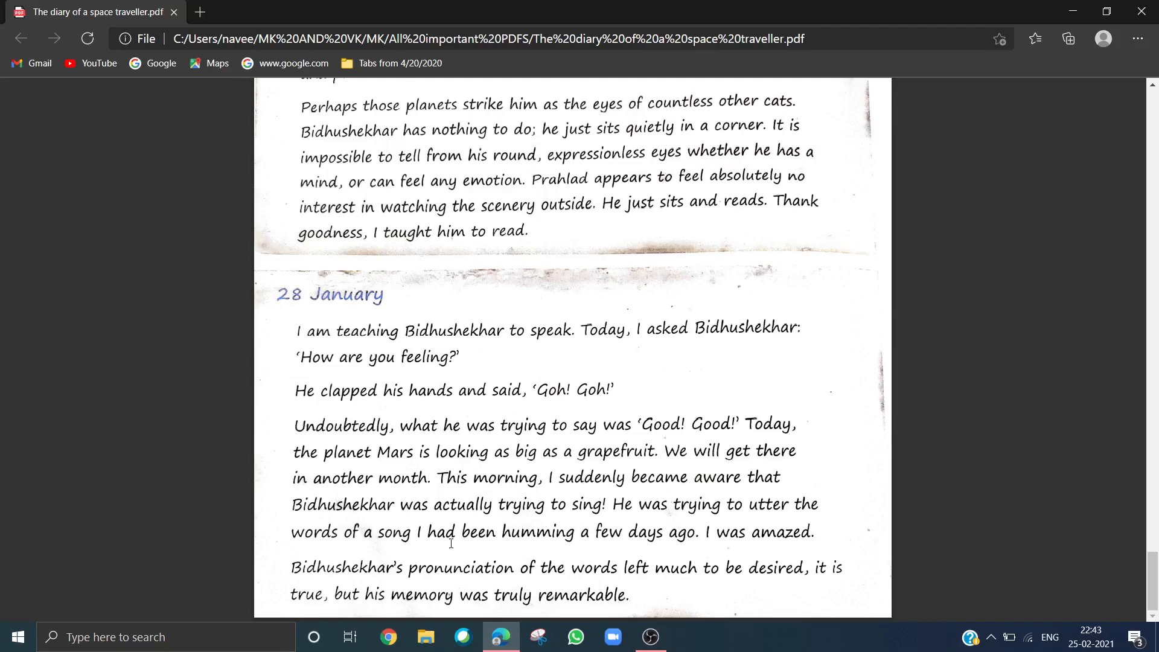
pyautogui.moveTo(735, 552)
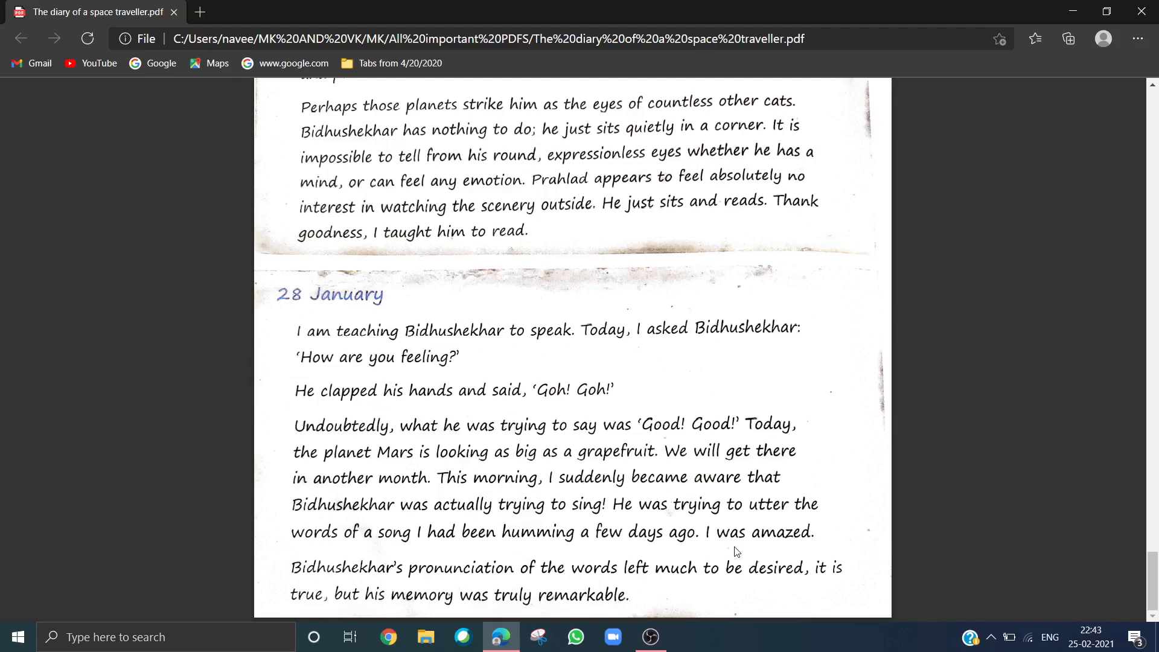
pyautogui.moveTo(505, 584)
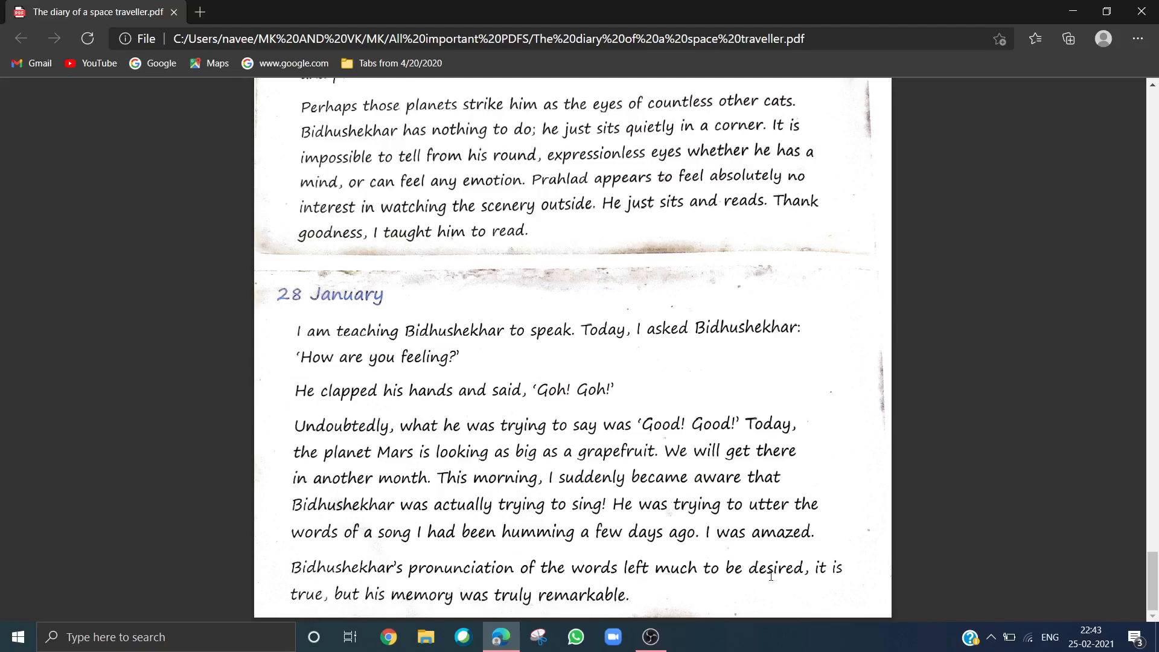
pyautogui.moveTo(498, 578)
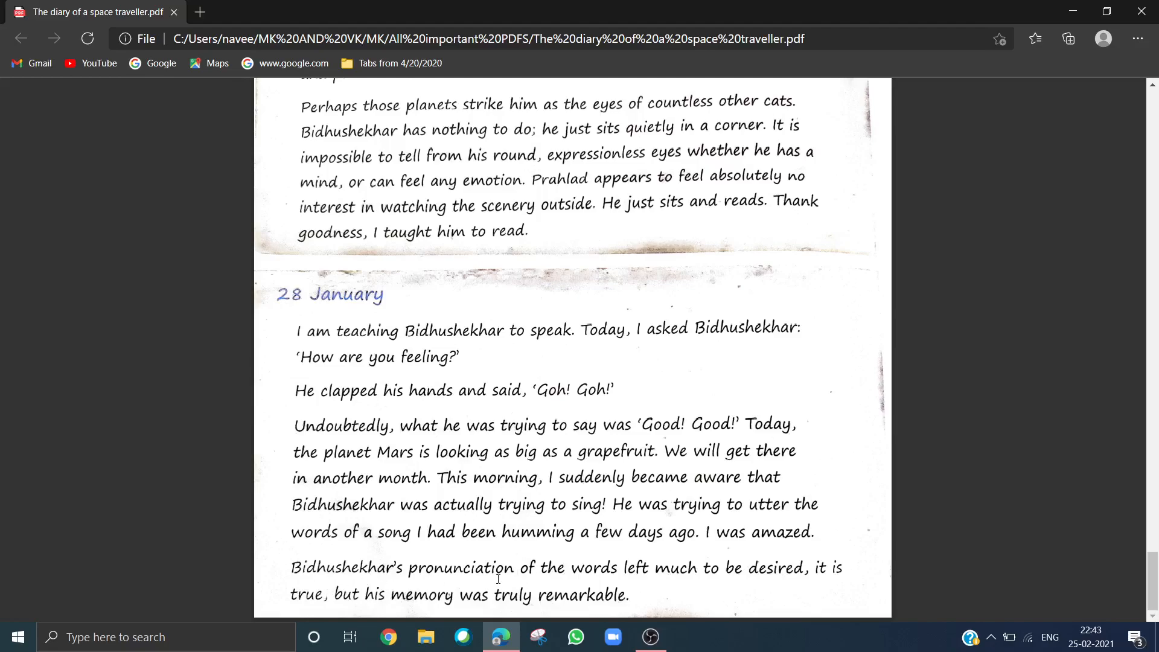
pyautogui.moveTo(671, 602)
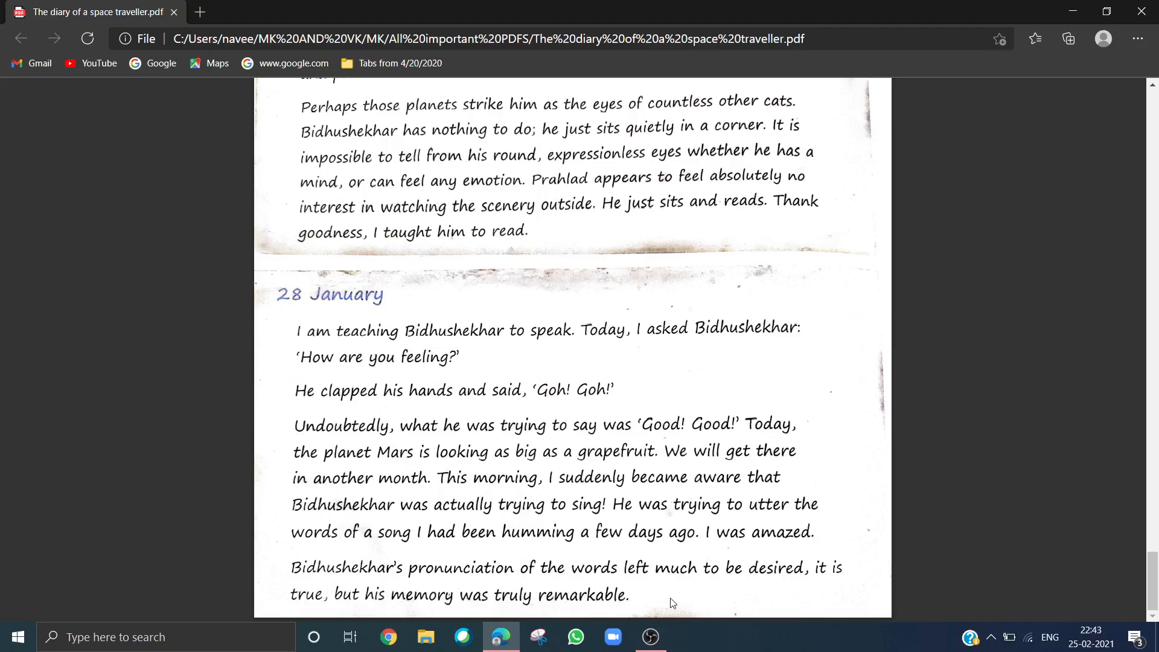